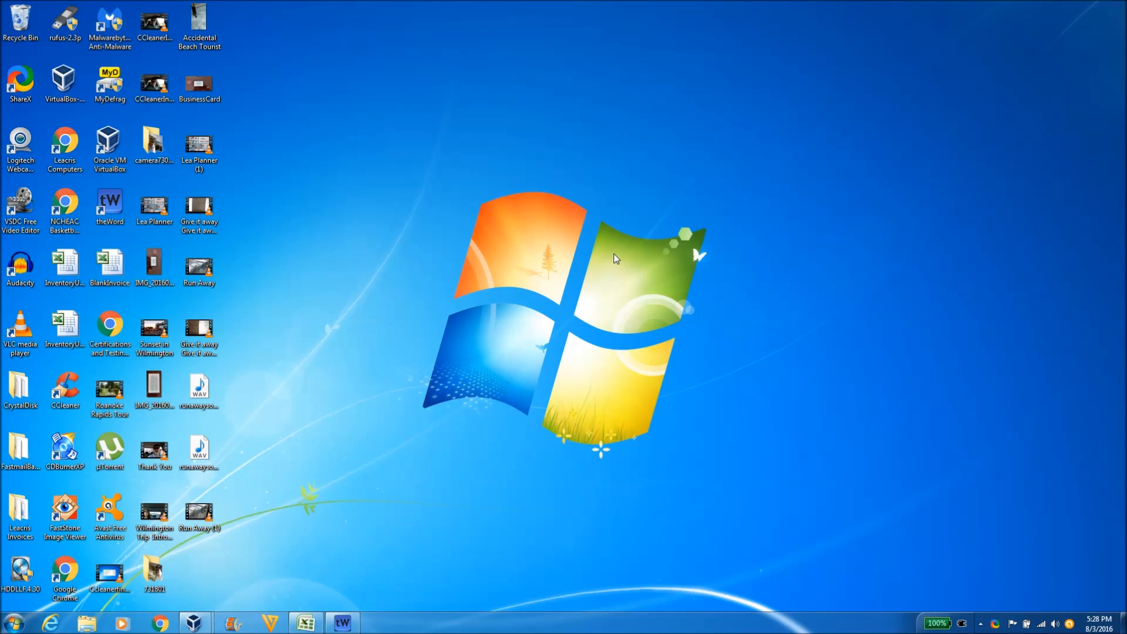
Launch CCleaner from its desktop shortcut so the Cleaner checklist appears.
click(199, 389)
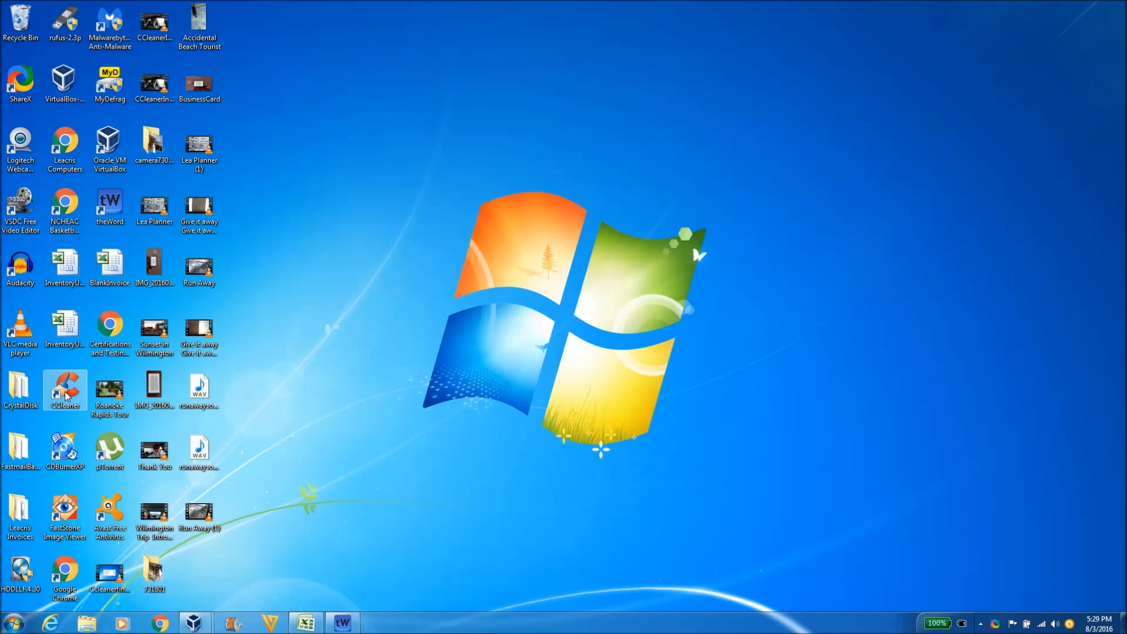
double_click(65, 390)
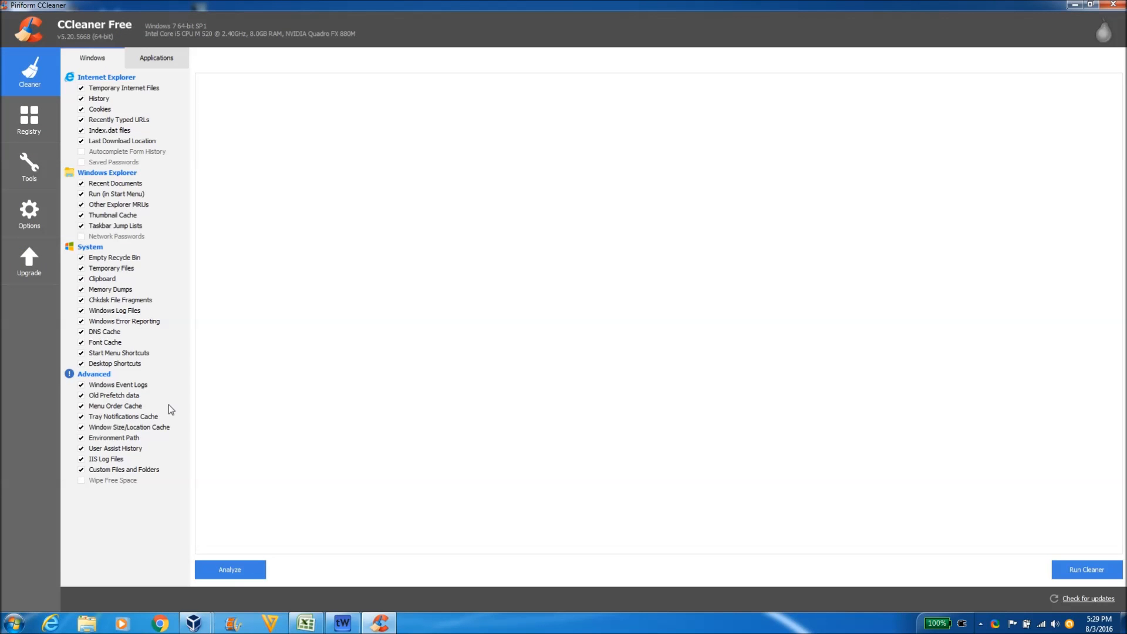
mouse_move(501, 385)
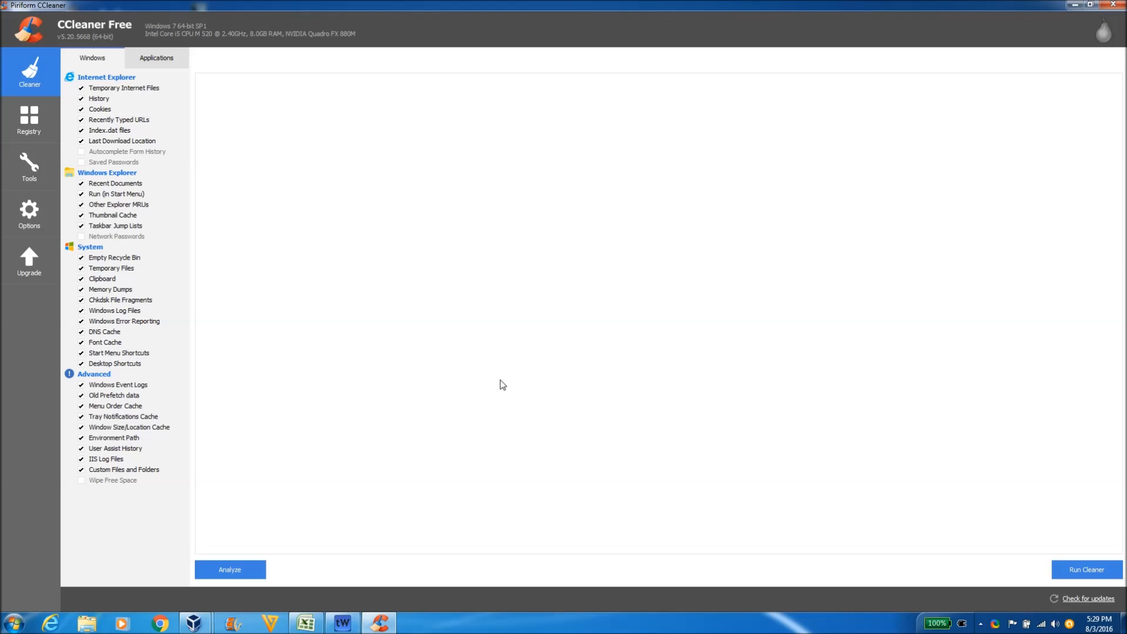
mouse_move(289, 110)
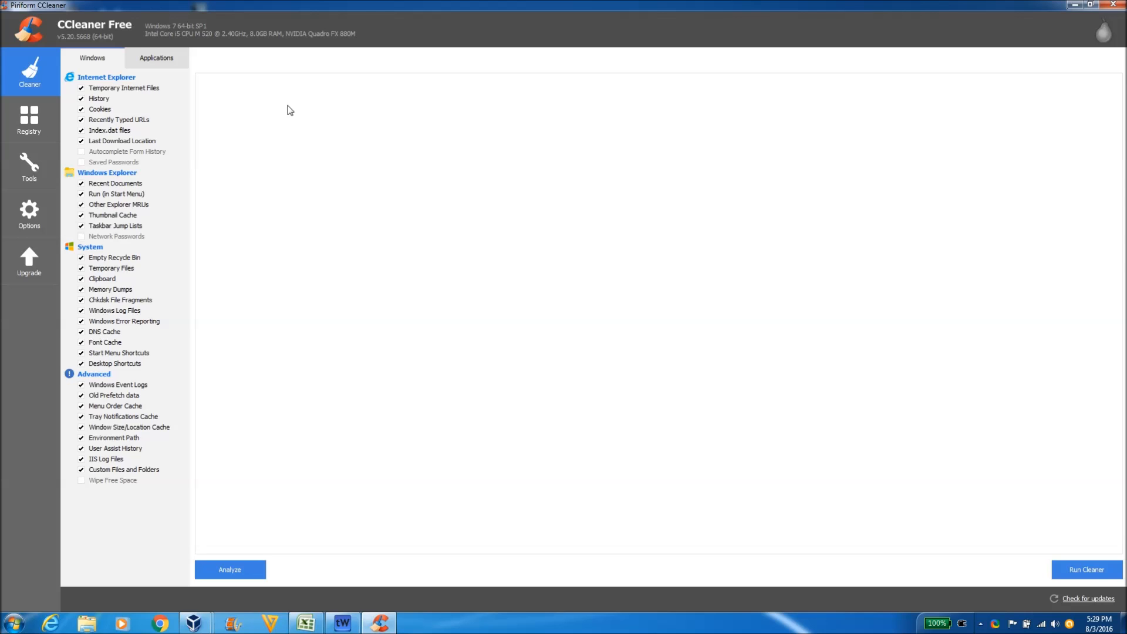
mouse_move(161, 267)
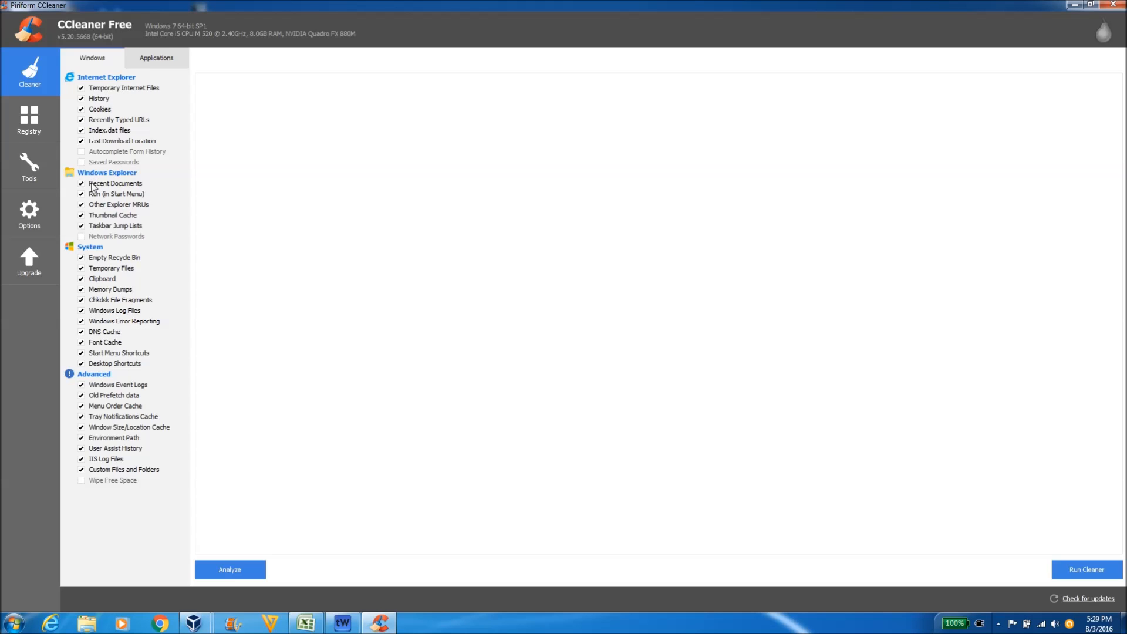
mouse_move(88, 438)
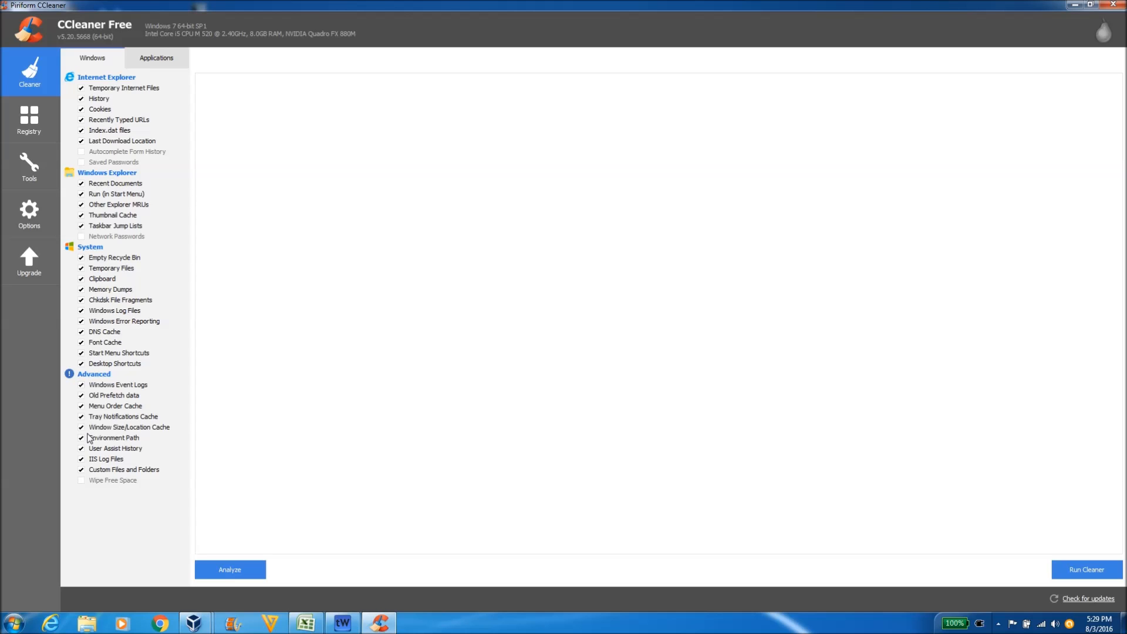
mouse_move(84, 484)
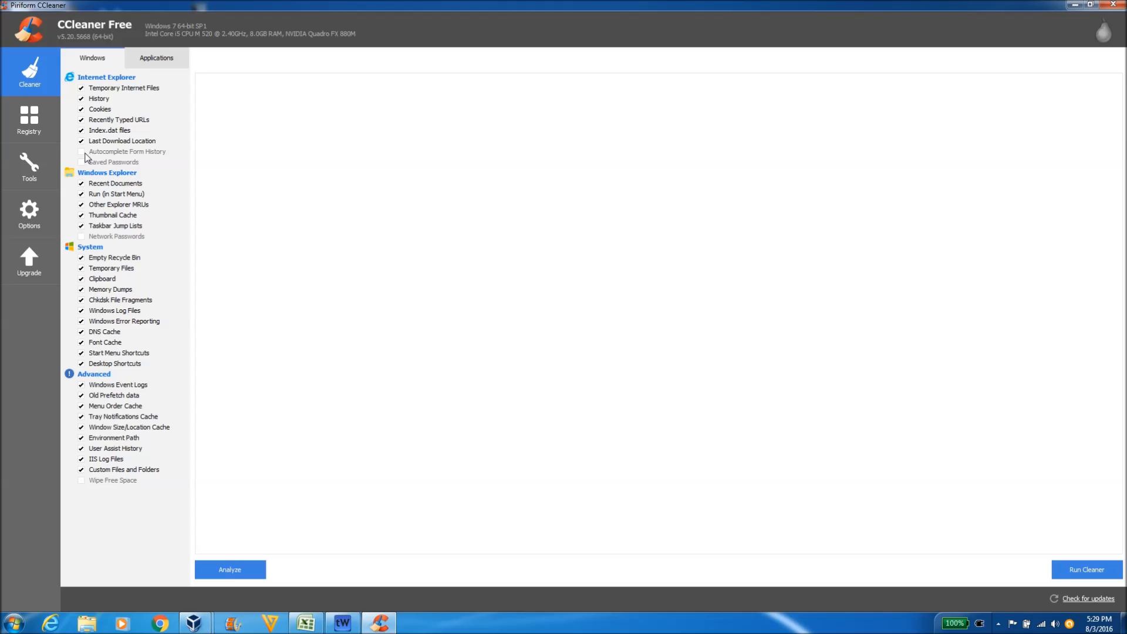
mouse_move(108, 128)
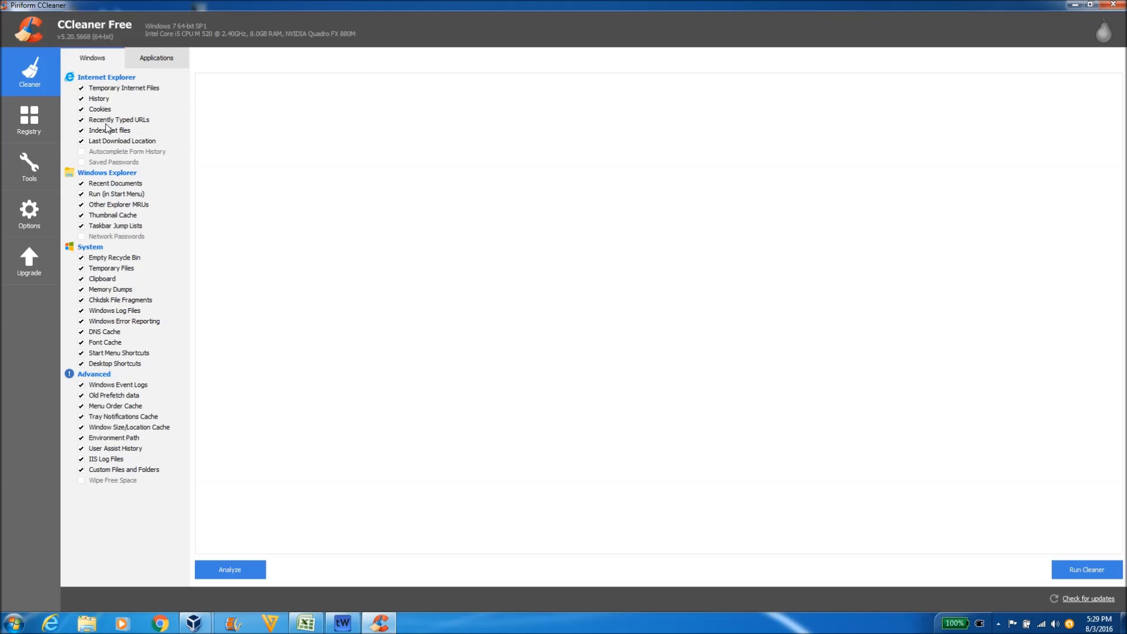
mouse_move(275, 174)
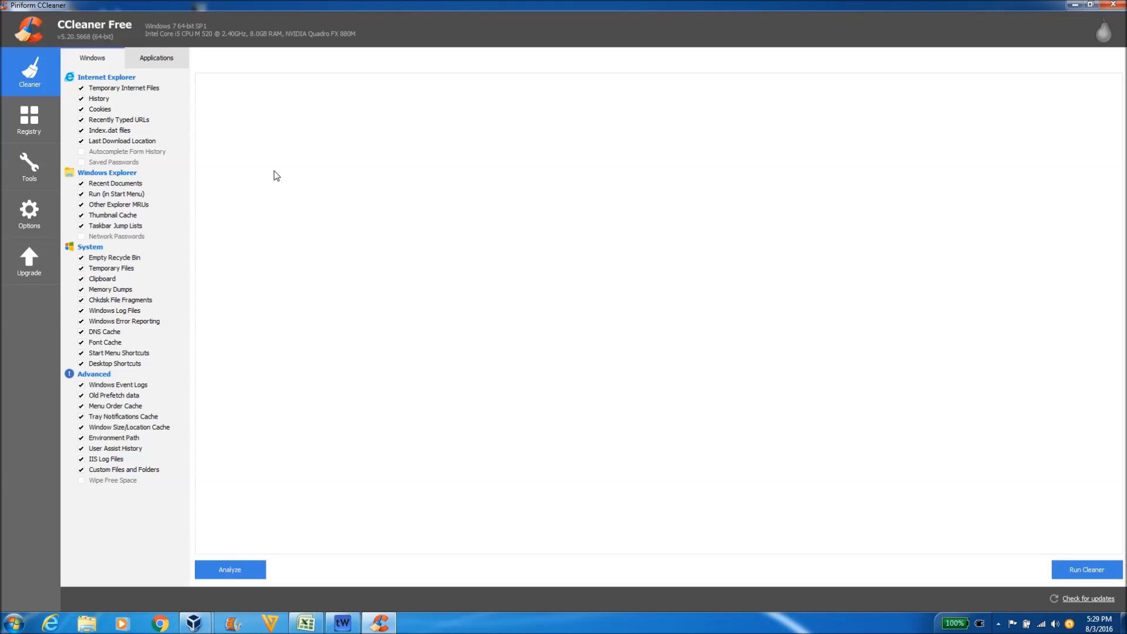
mouse_move(286, 166)
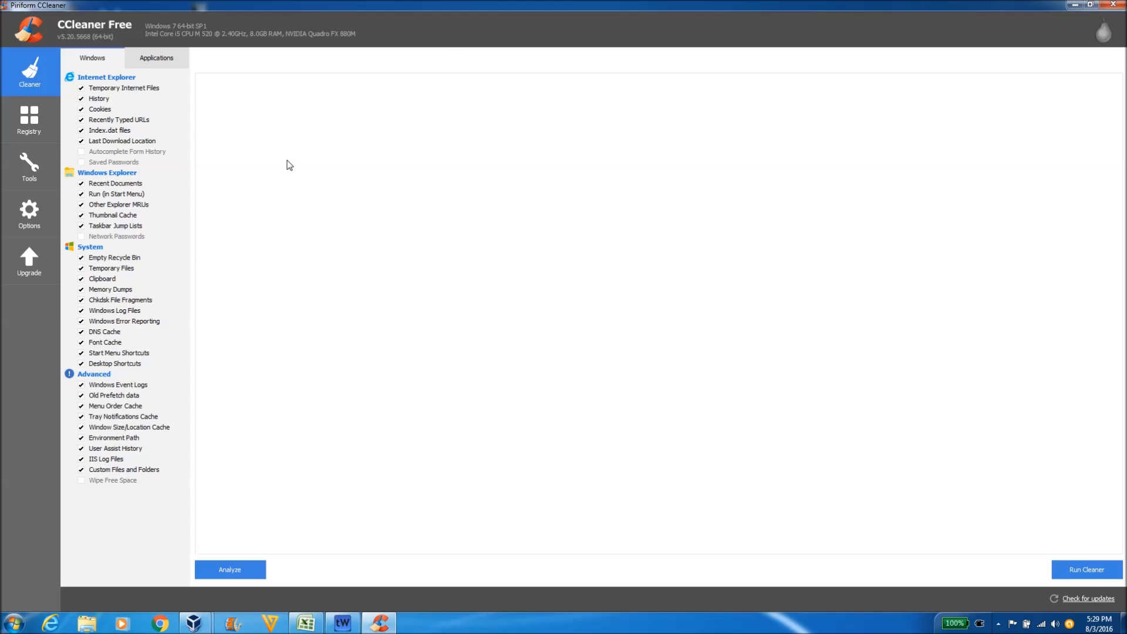
mouse_move(451, 48)
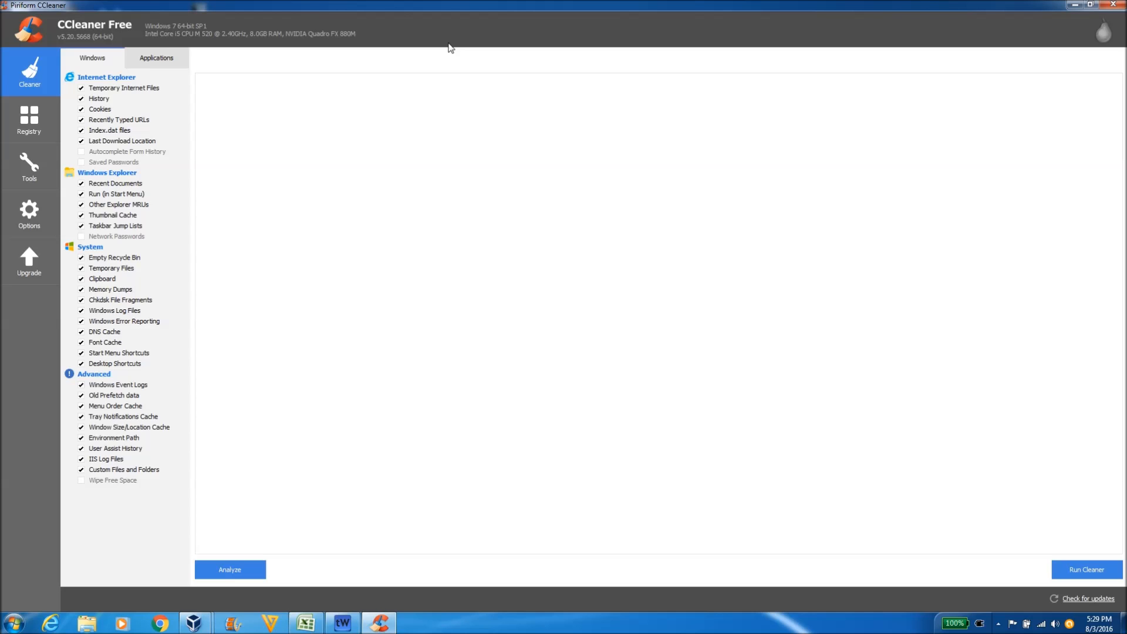
mouse_move(503, 36)
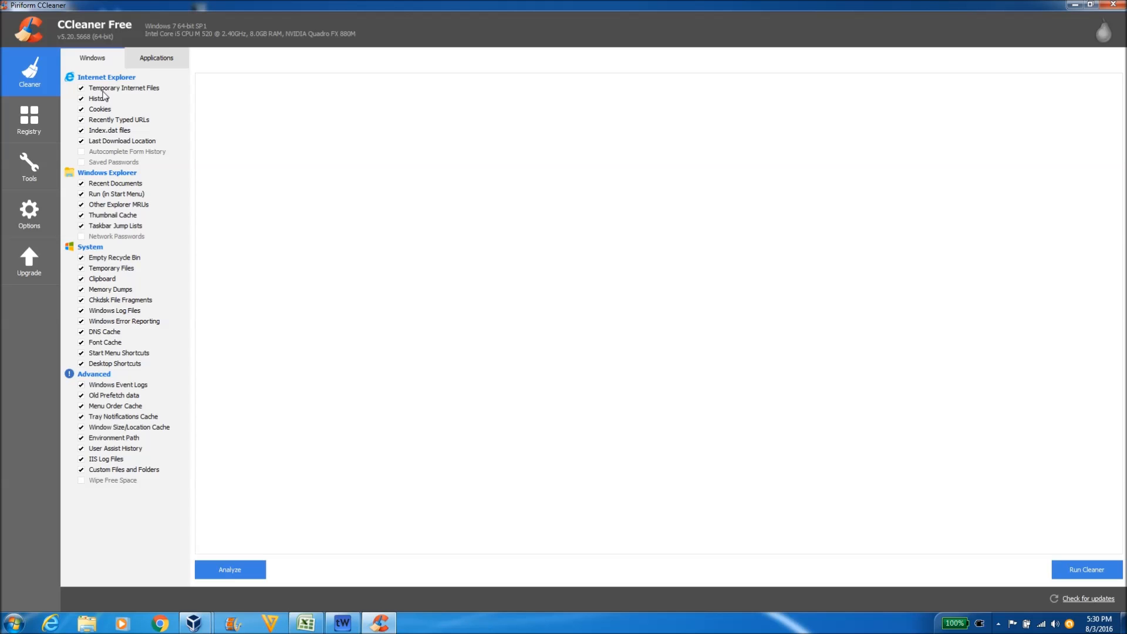
mouse_move(114, 142)
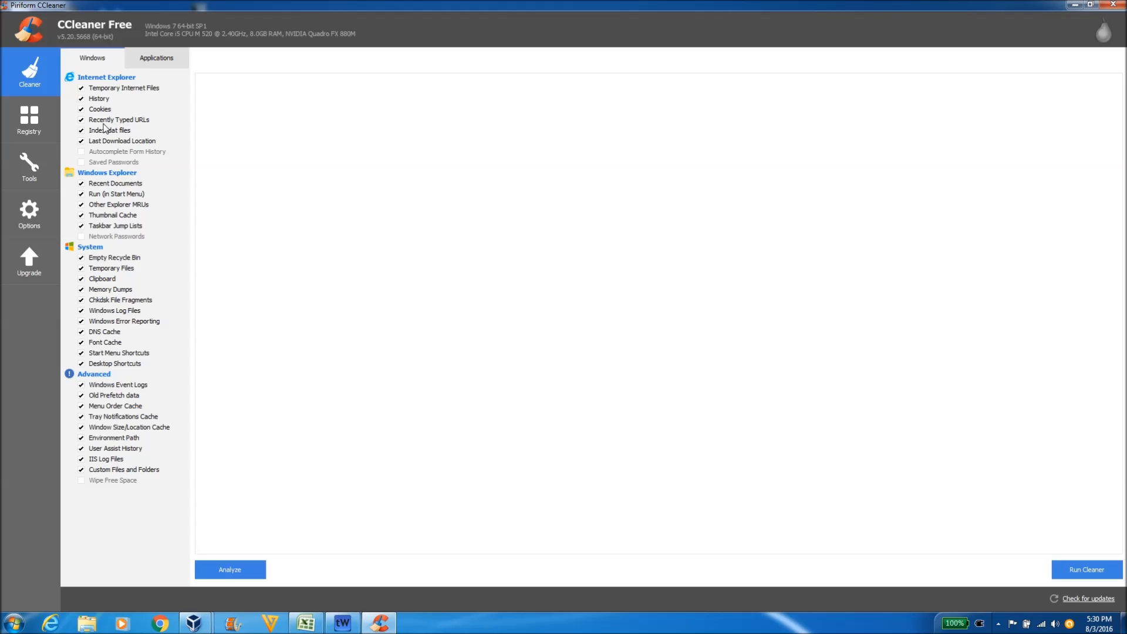
mouse_move(166, 460)
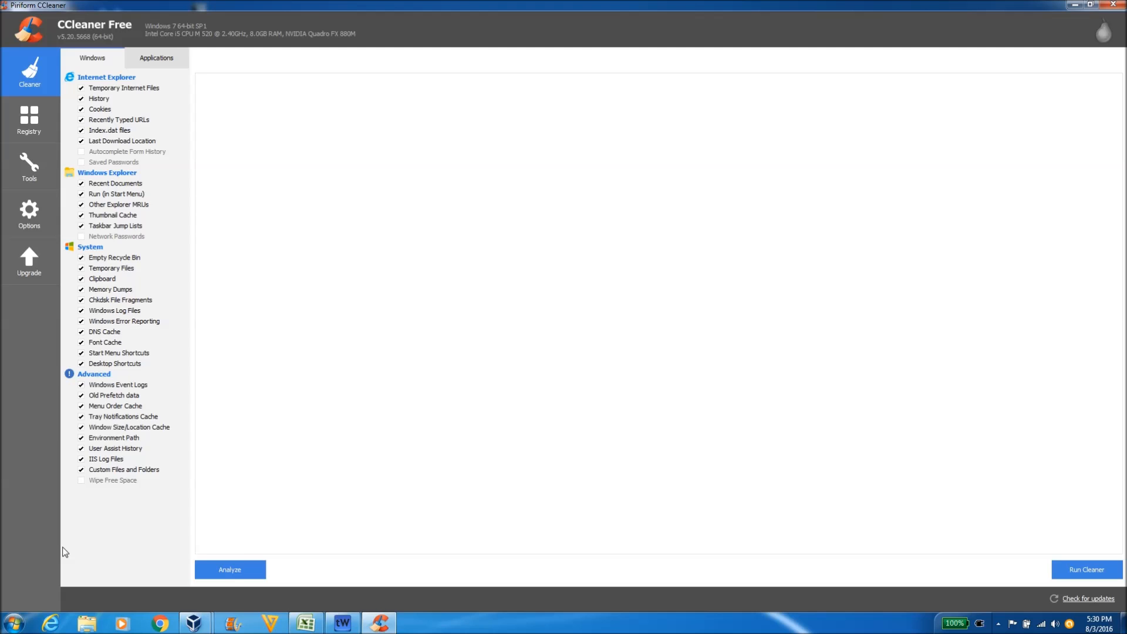
Search the Start menu for 'cmd' and run it as administrator.
click(13, 622)
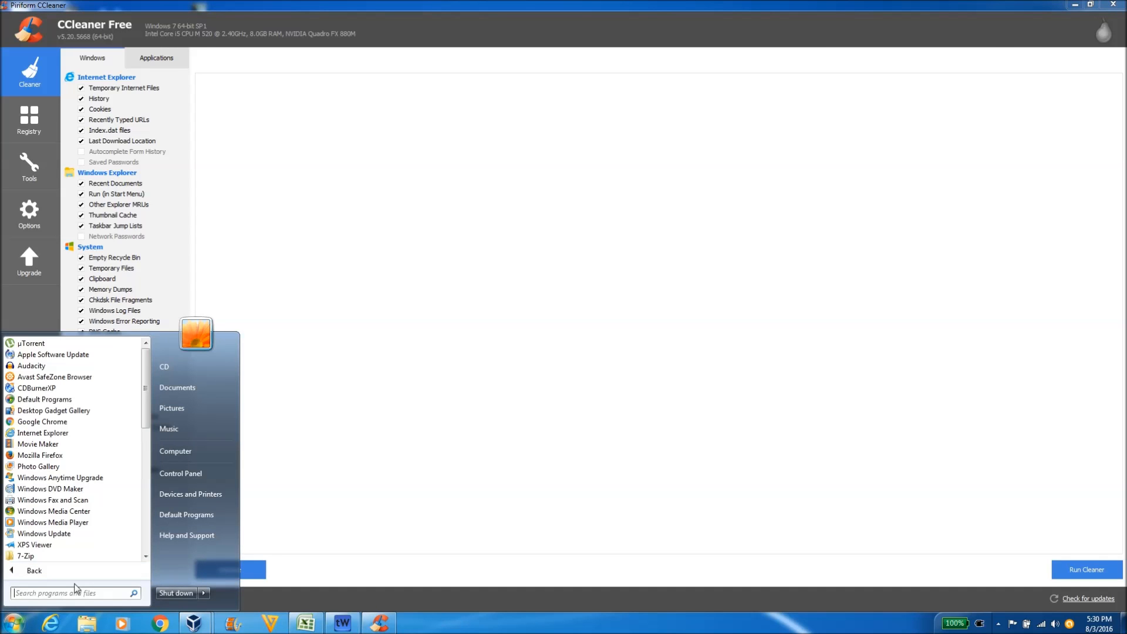
click(72, 592)
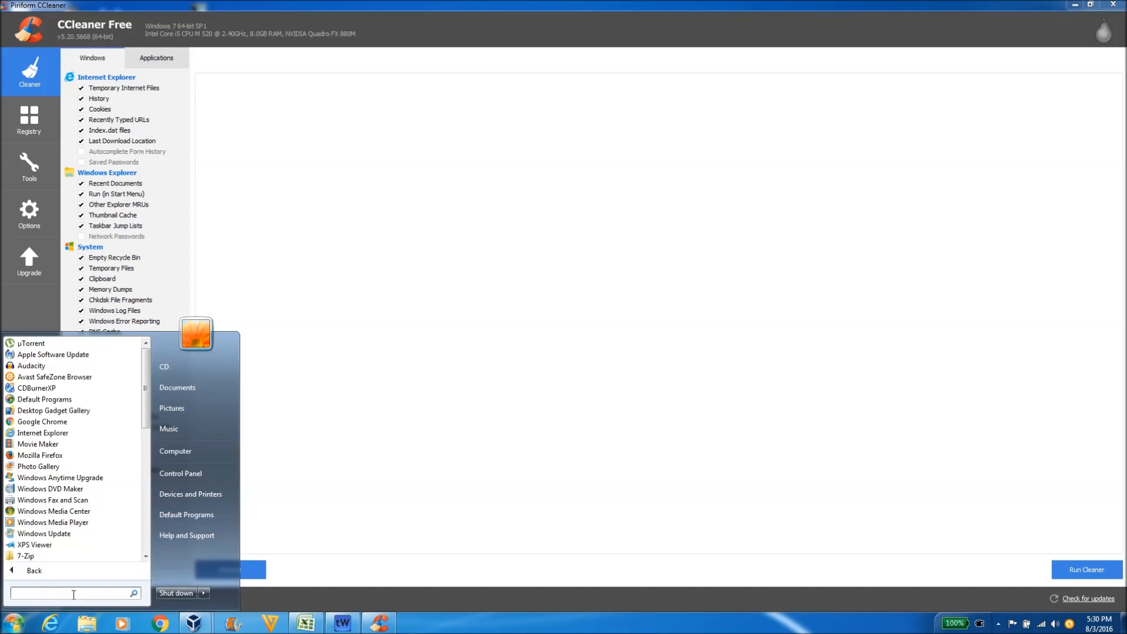
text(cmd)
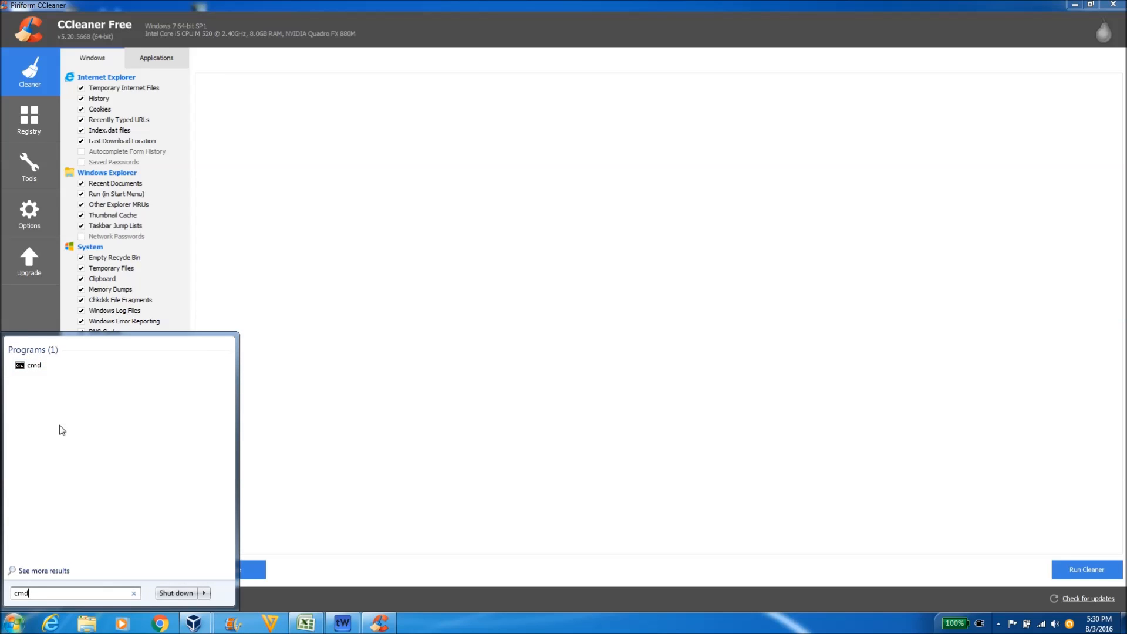
right_click(33, 365)
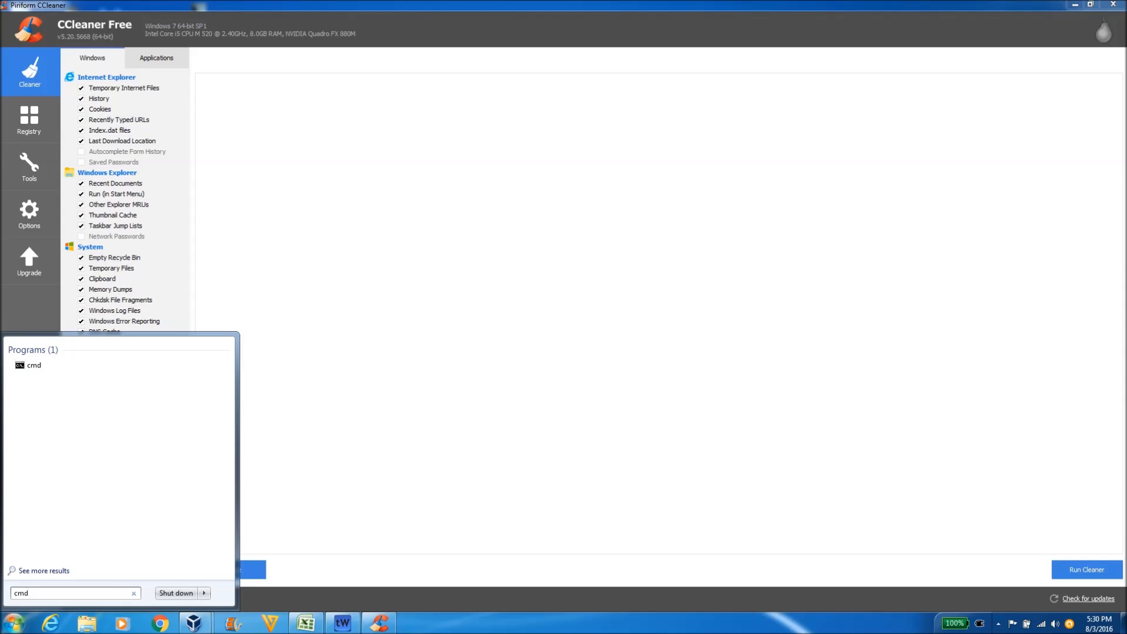
click(34, 365)
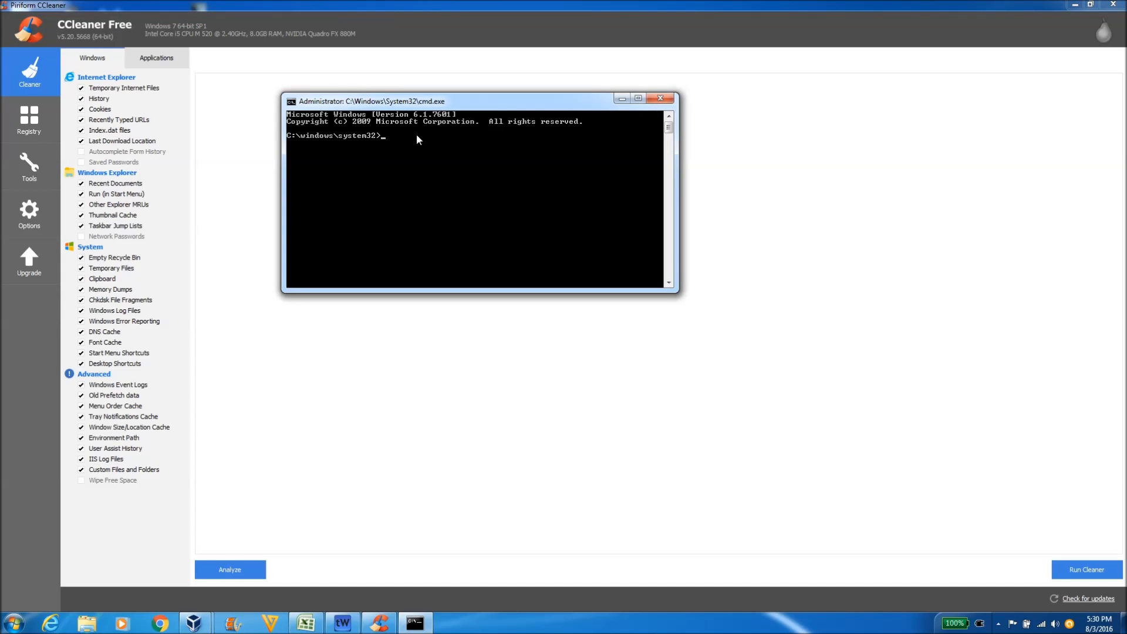
mouse_move(403, 179)
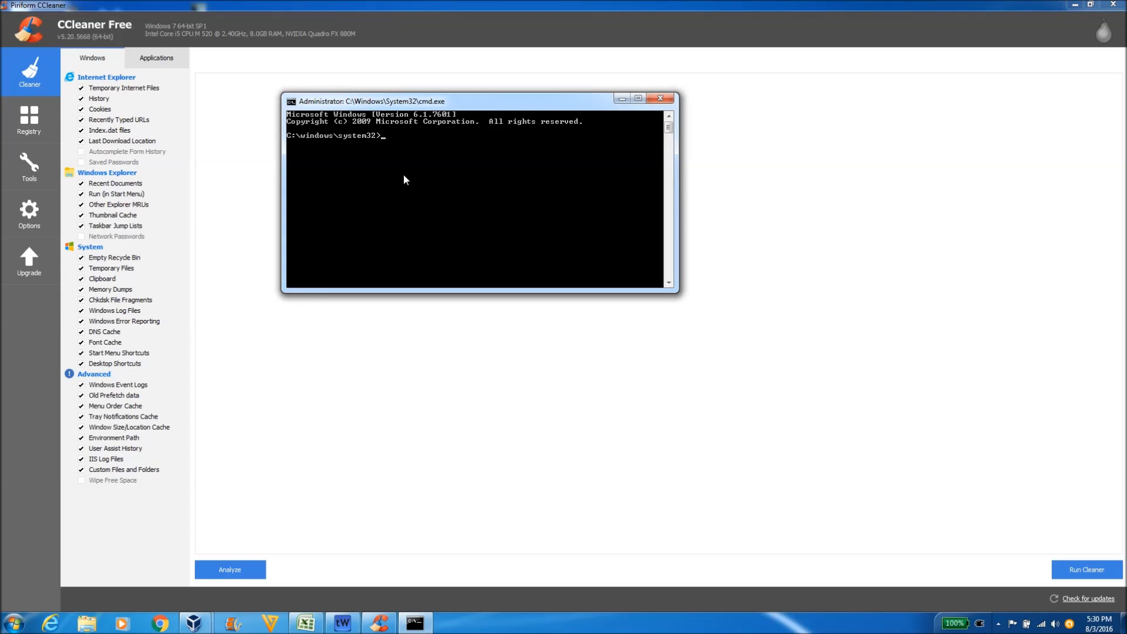
mouse_move(341, 155)
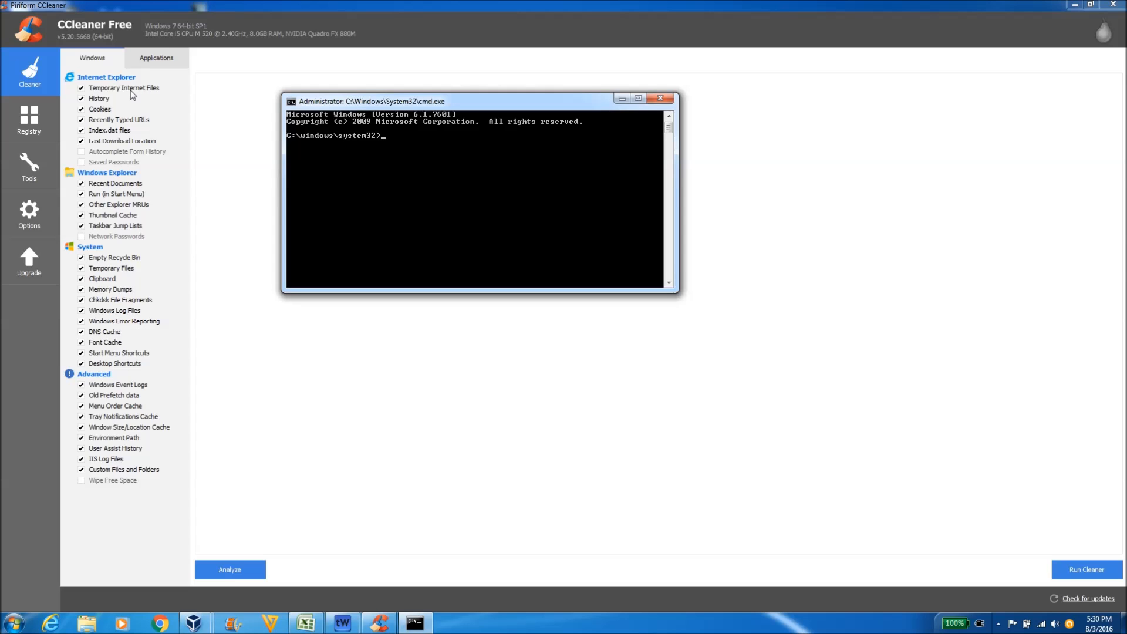
mouse_move(373, 174)
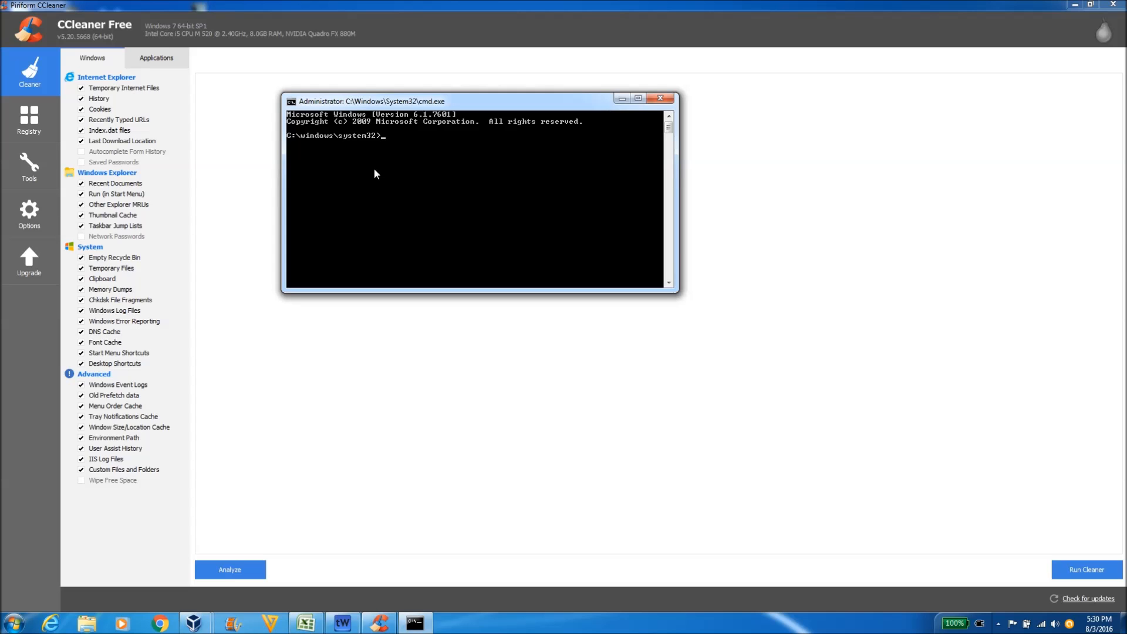
mouse_move(400, 182)
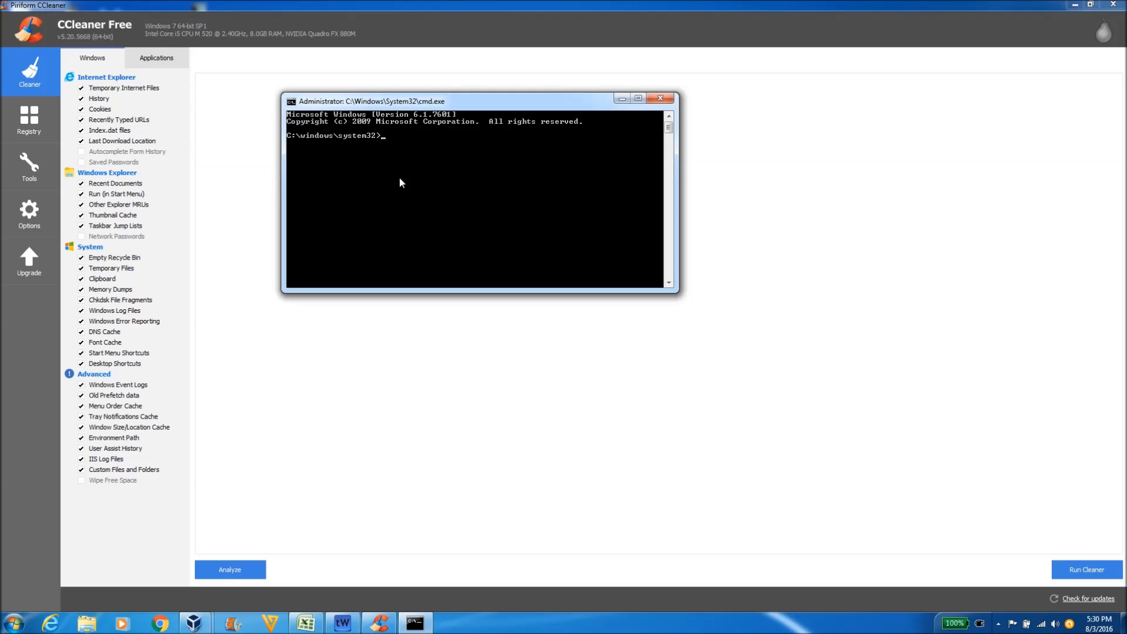
mouse_move(427, 185)
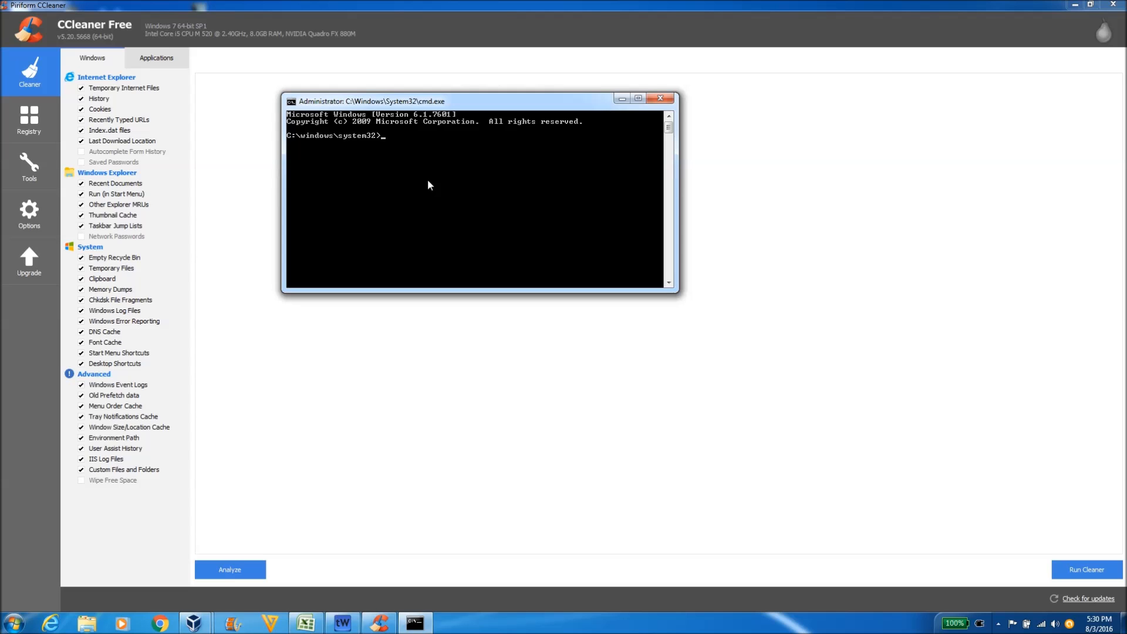
mouse_move(213, 136)
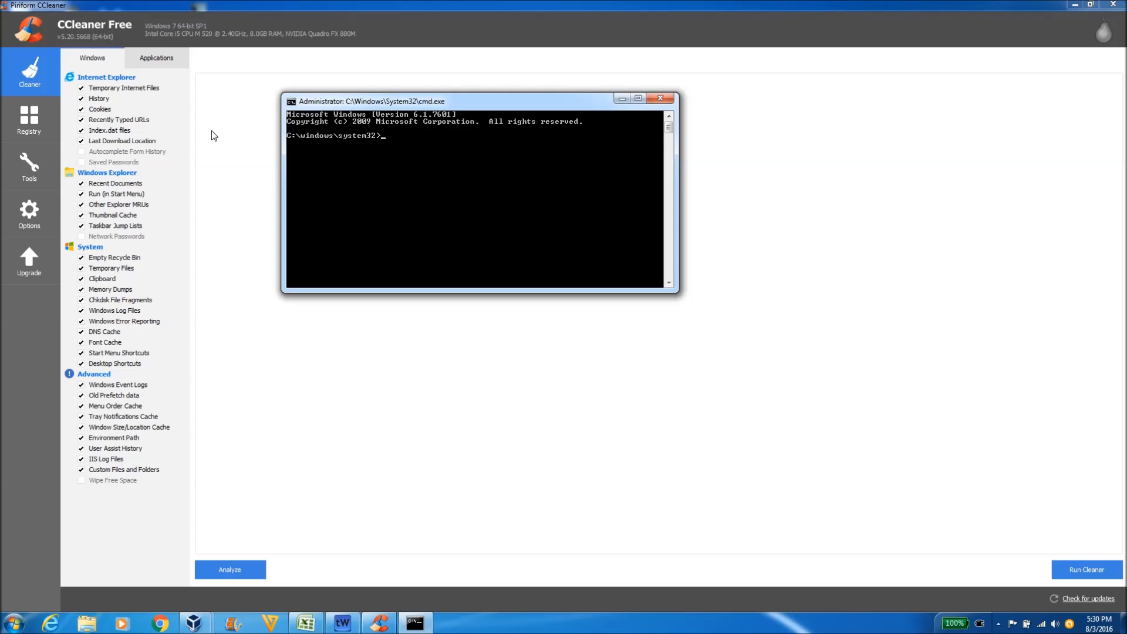
mouse_move(108, 116)
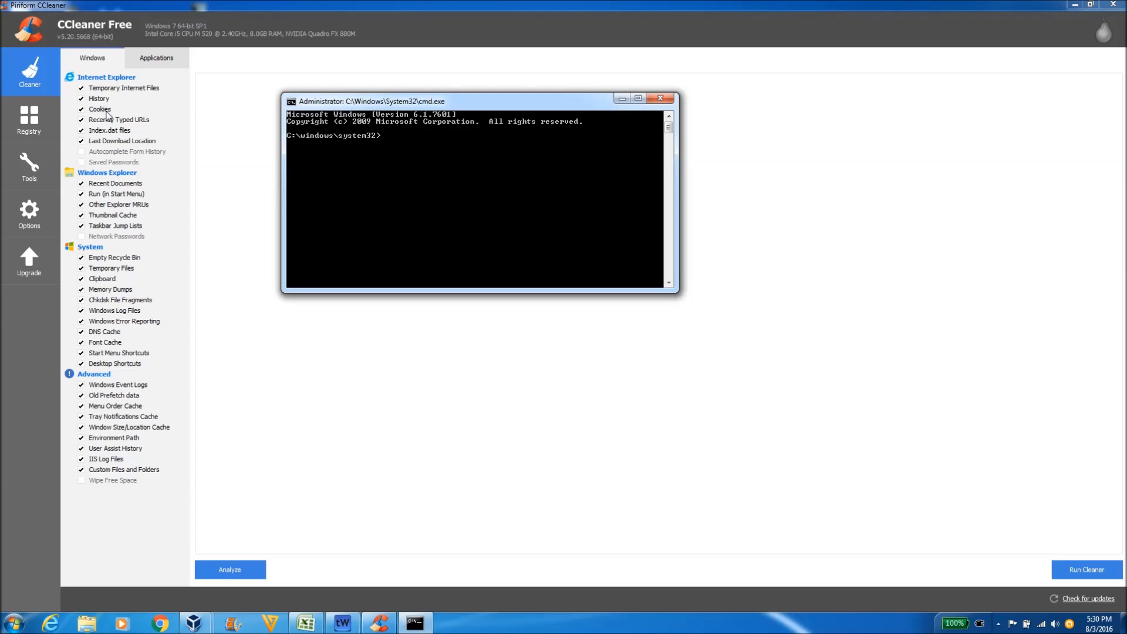
mouse_move(116, 129)
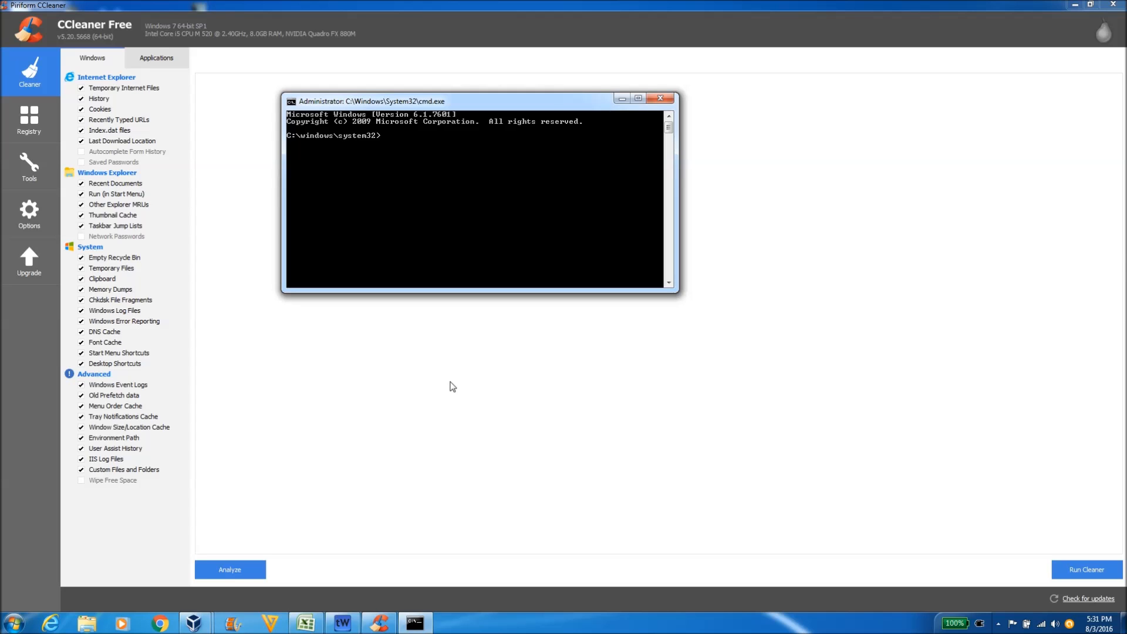
mouse_move(553, 113)
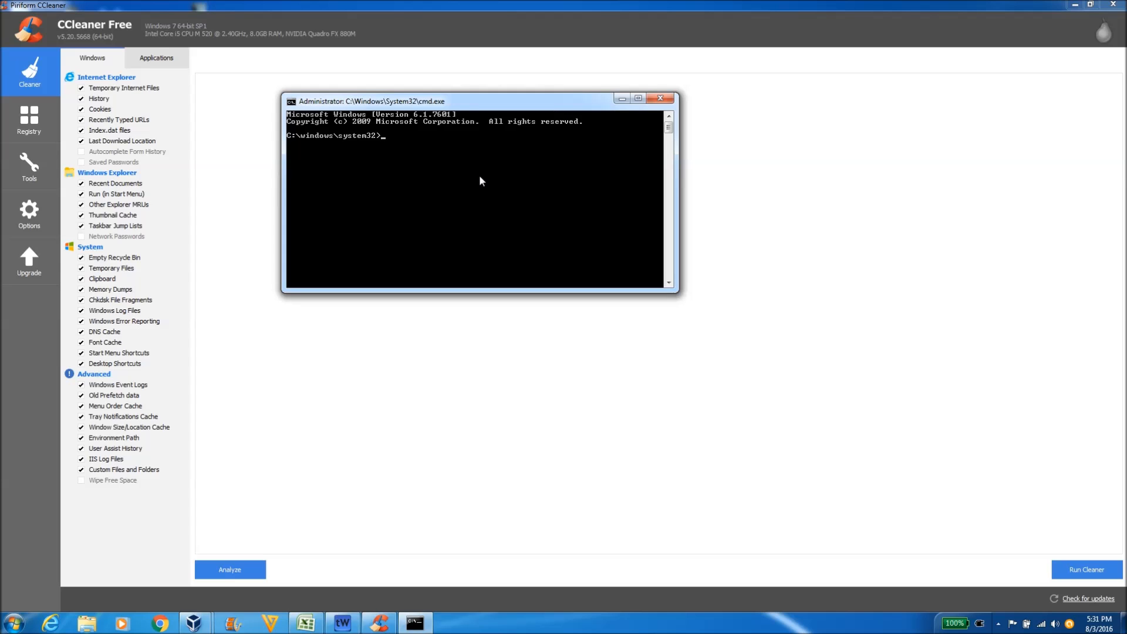
mouse_move(493, 169)
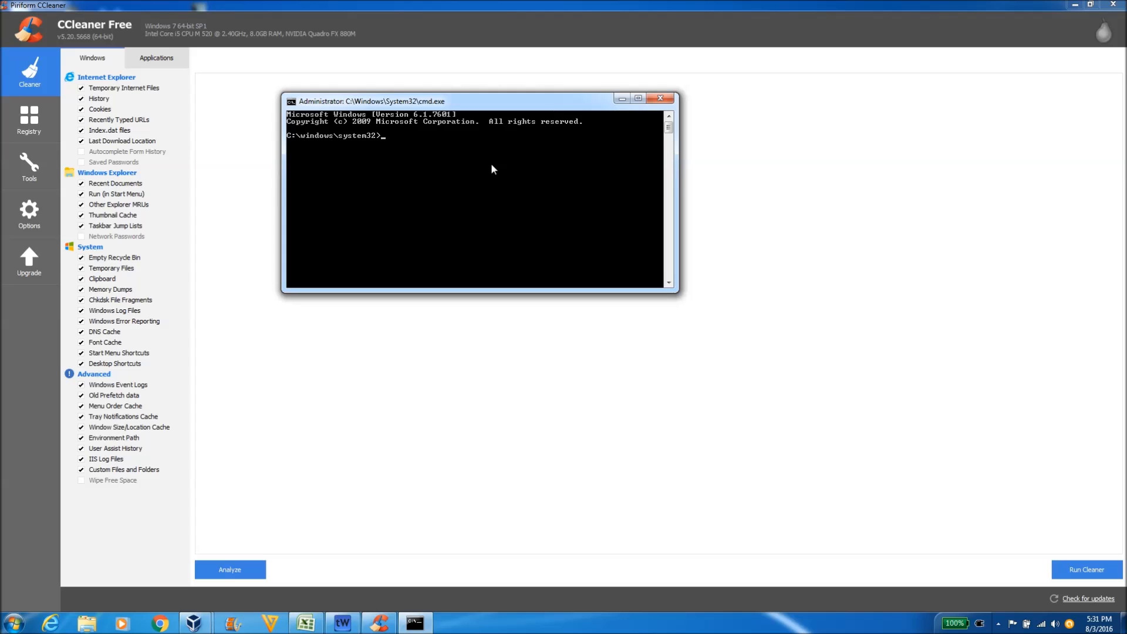
mouse_move(485, 207)
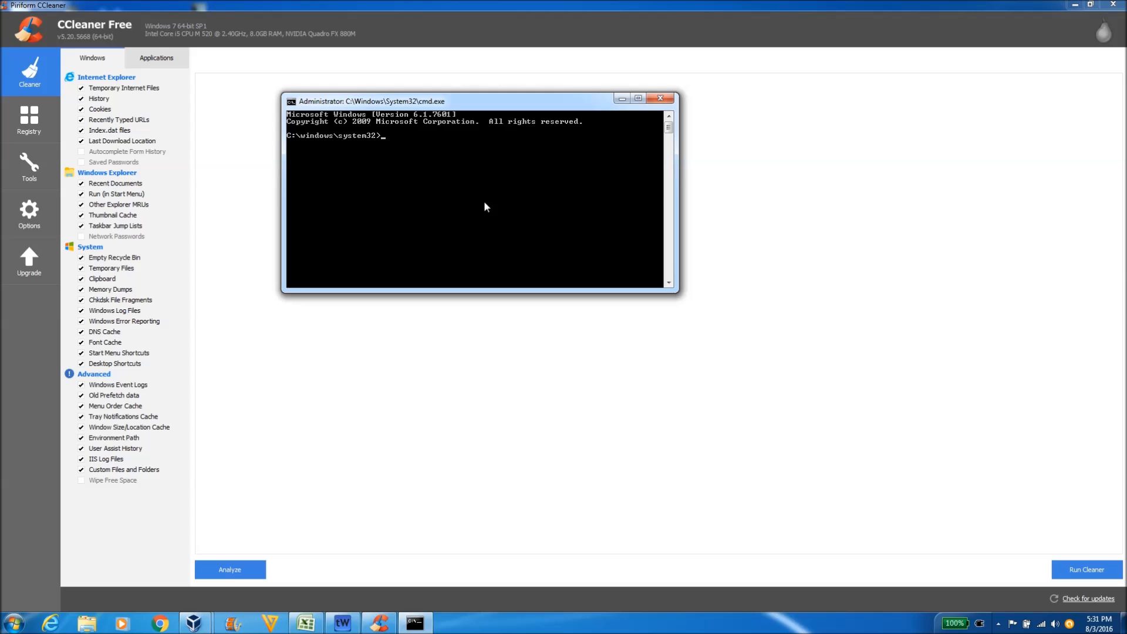
mouse_move(488, 198)
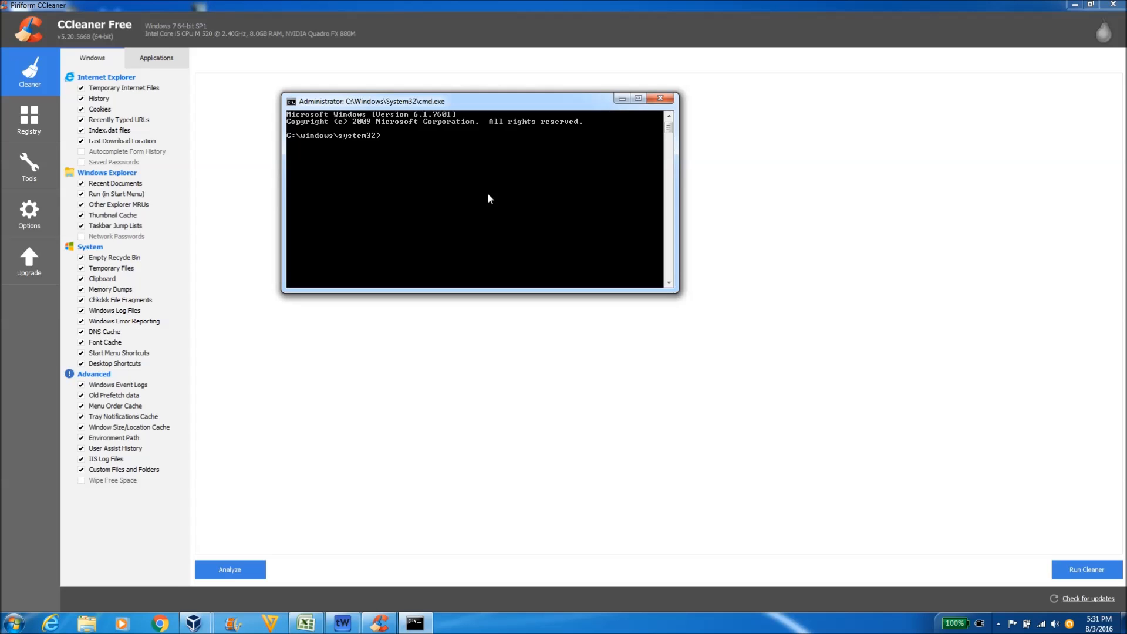
mouse_move(495, 199)
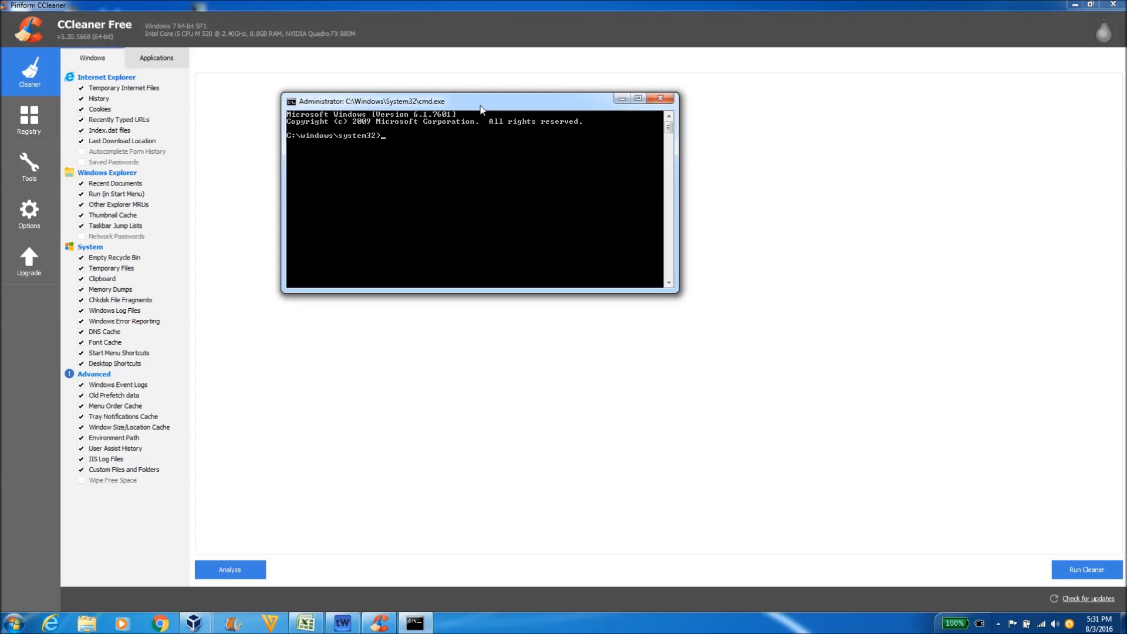
mouse_move(465, 199)
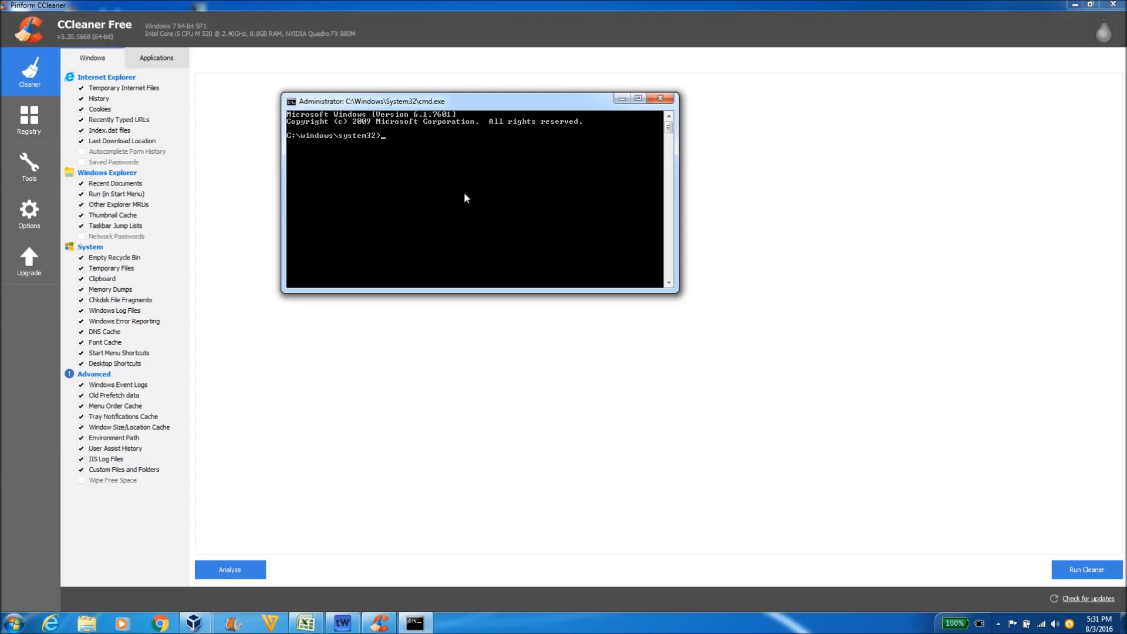
mouse_move(455, 180)
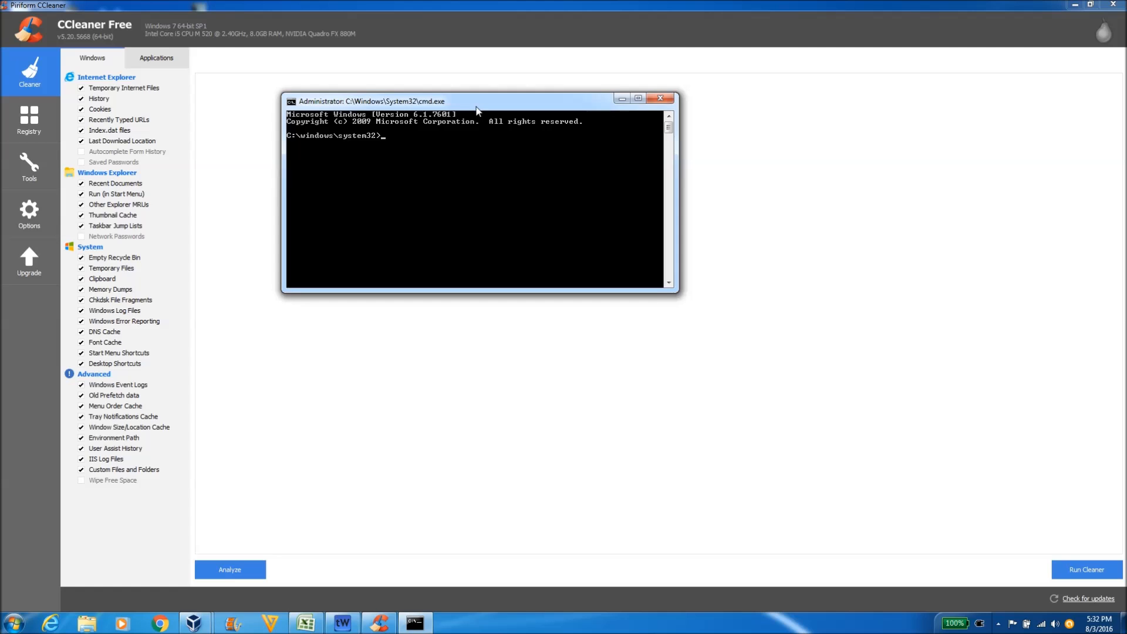
drag(474, 101, 455, 106)
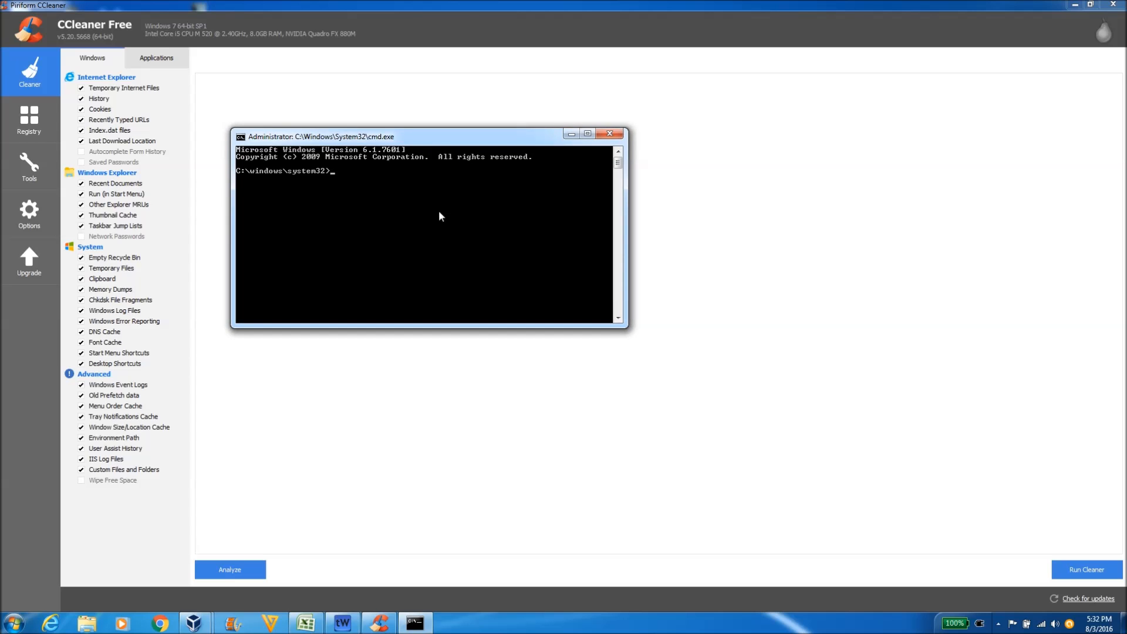
mouse_move(570, 198)
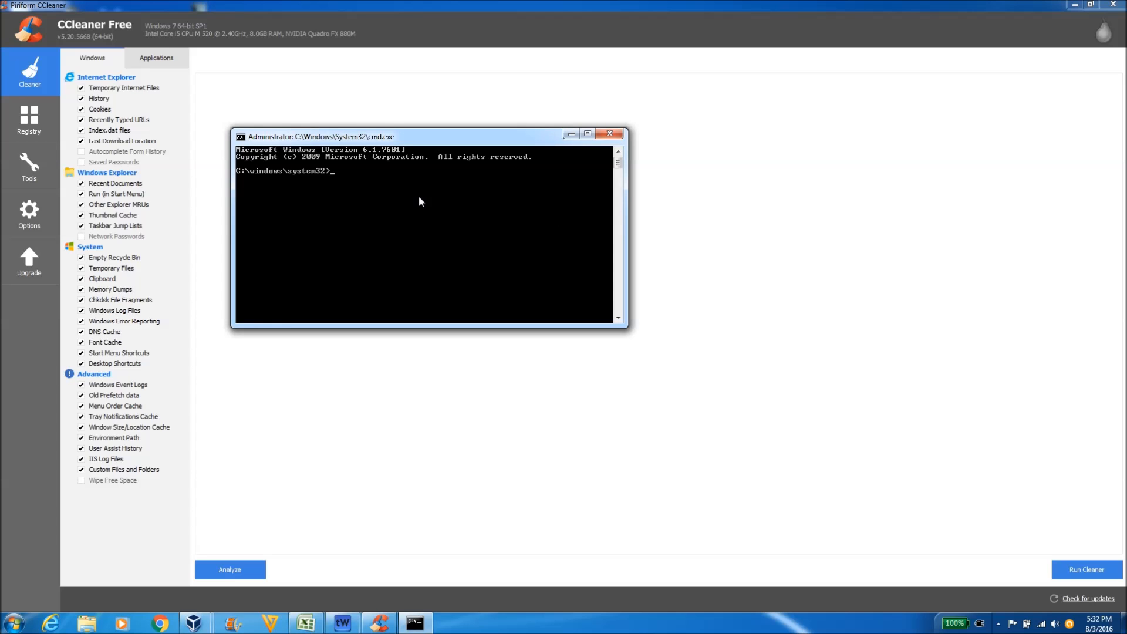
mouse_move(425, 241)
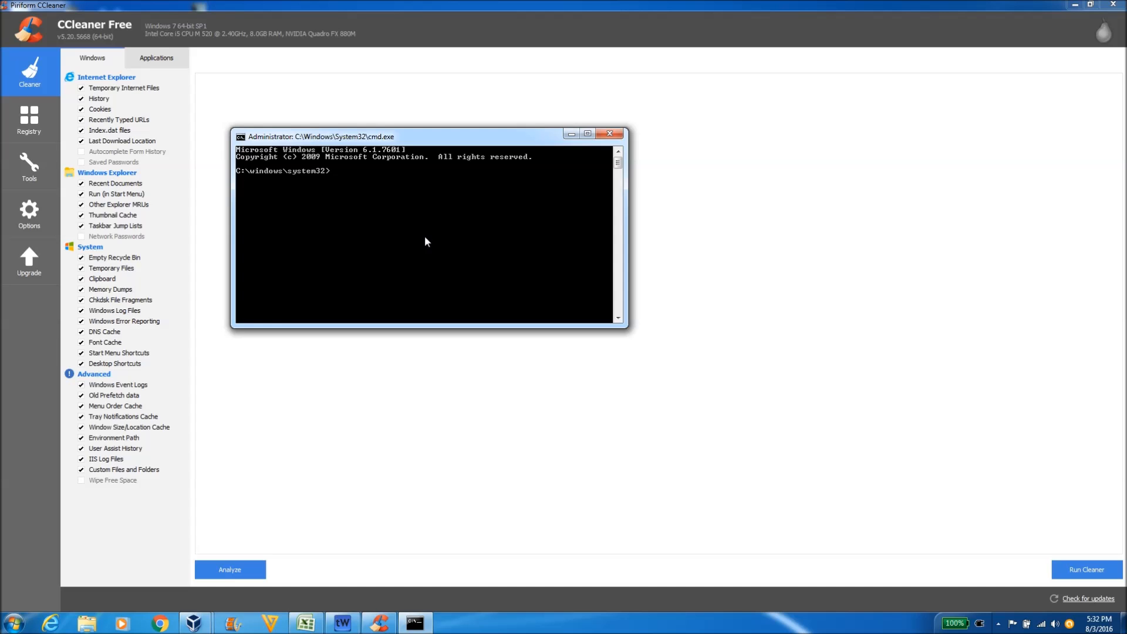
mouse_move(458, 205)
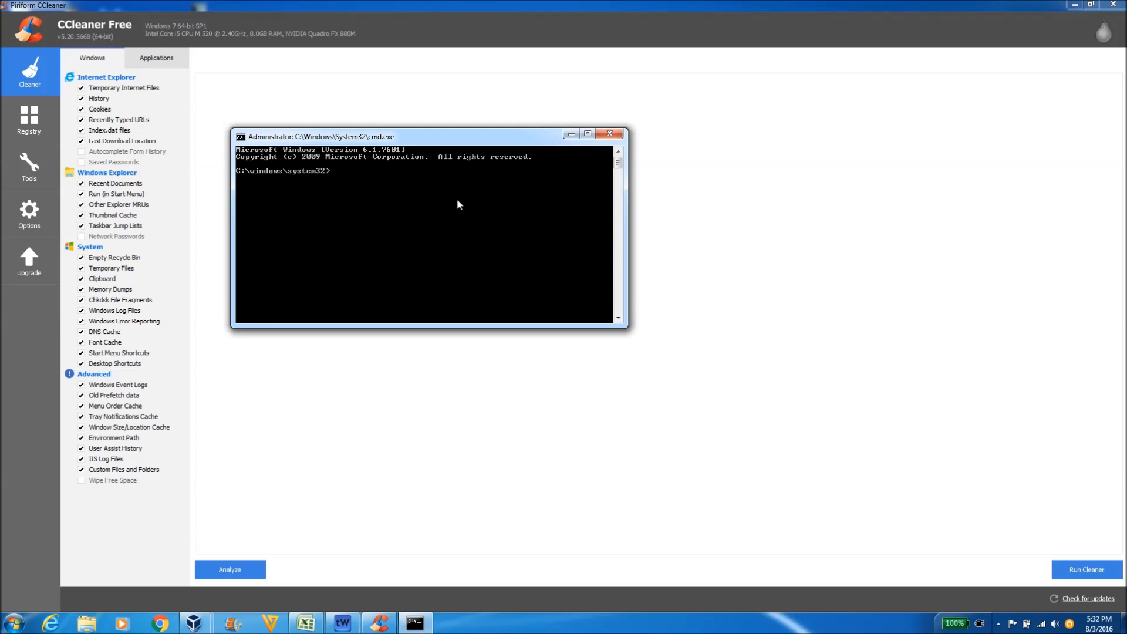
drag(428, 136, 420, 172)
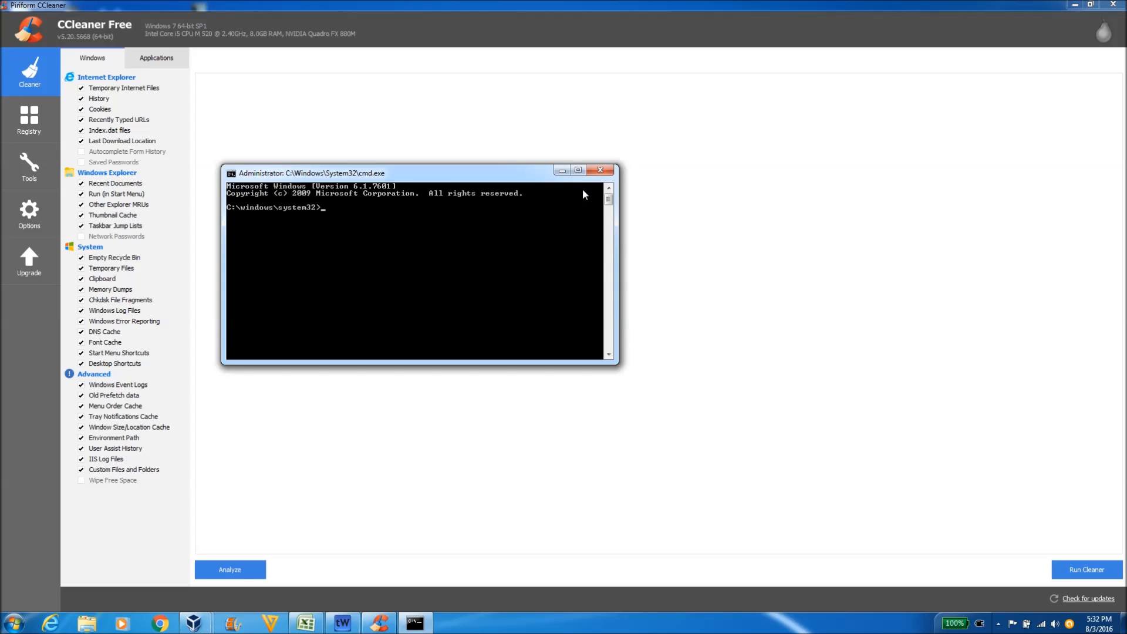
mouse_move(601, 172)
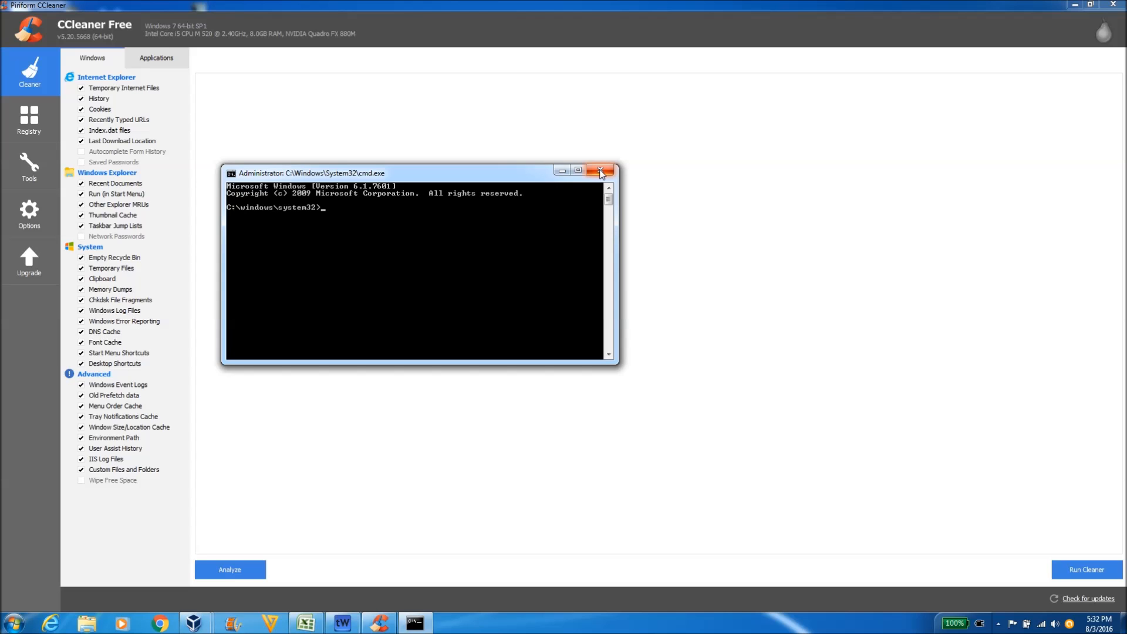
mouse_move(601, 173)
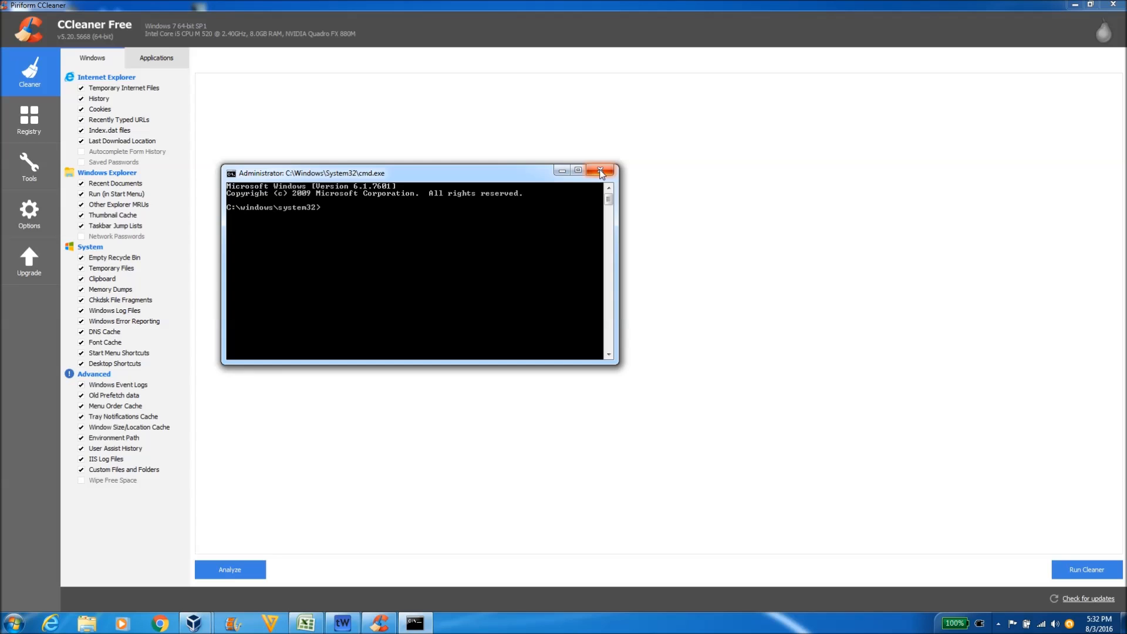
Close the administrator Command Prompt, leaving CCleaner's checklist on screen.
click(602, 171)
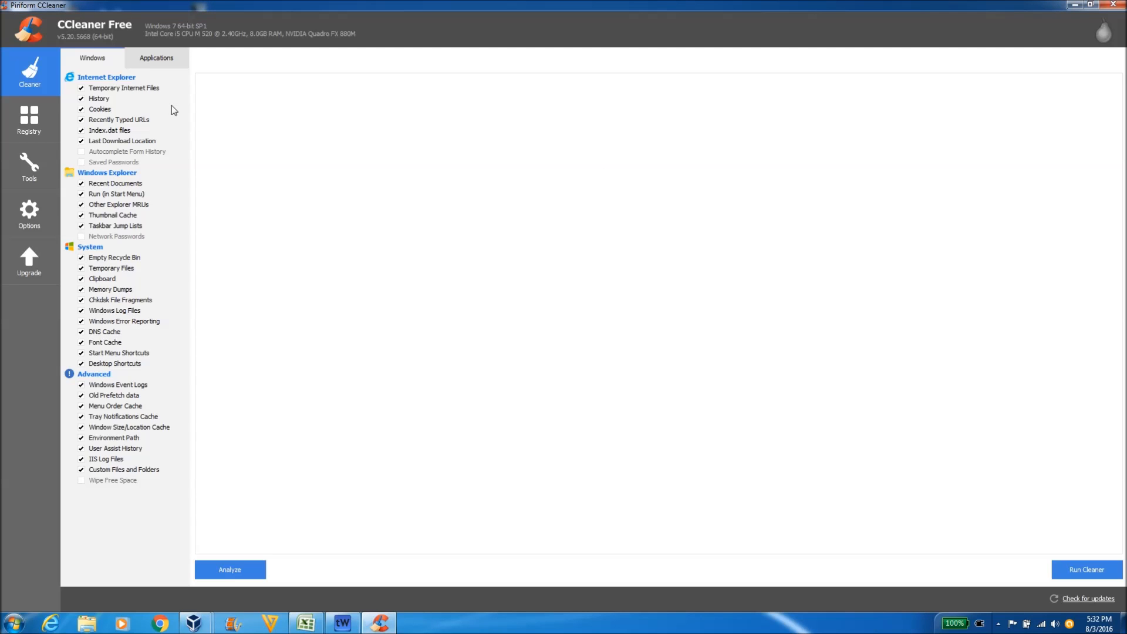
mouse_move(91, 302)
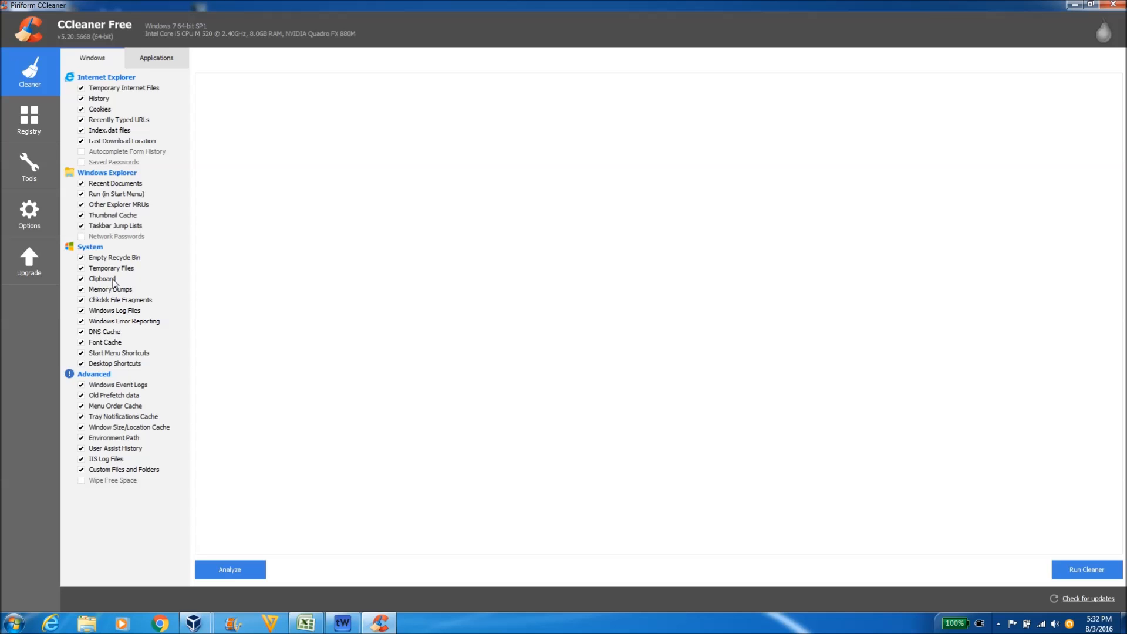
mouse_move(123, 320)
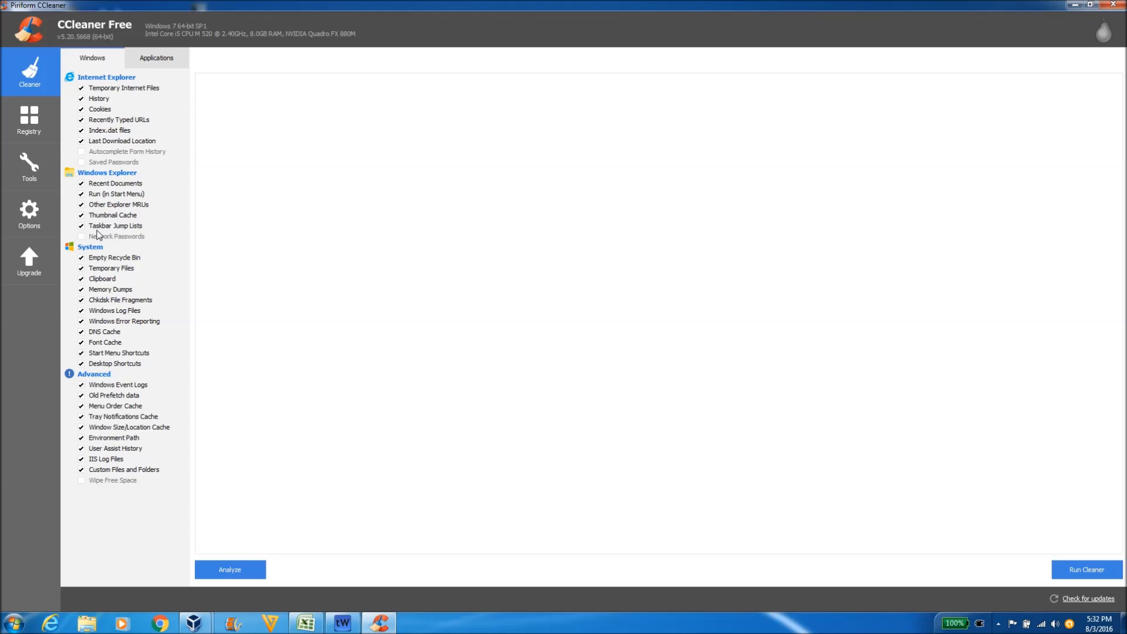
mouse_move(231, 388)
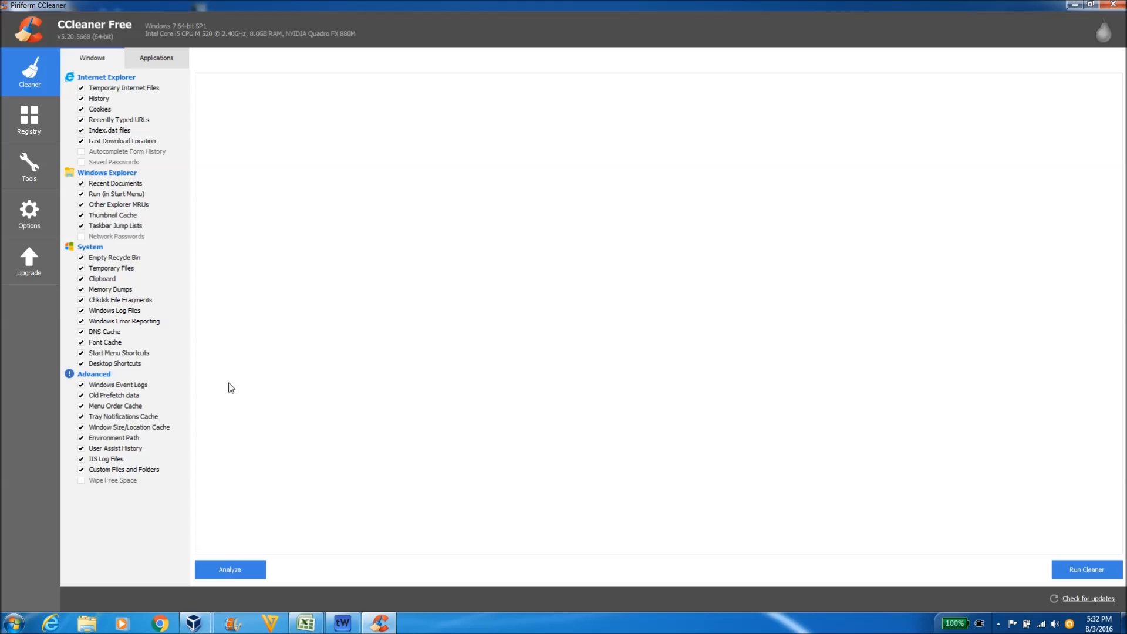
mouse_move(1046, 549)
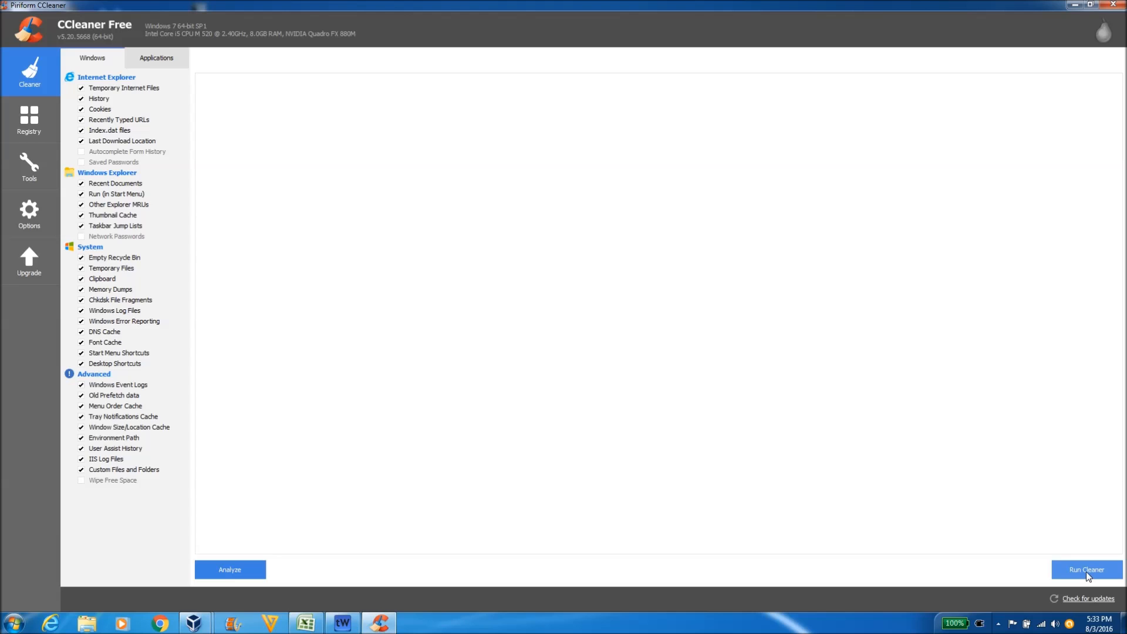
mouse_move(247, 132)
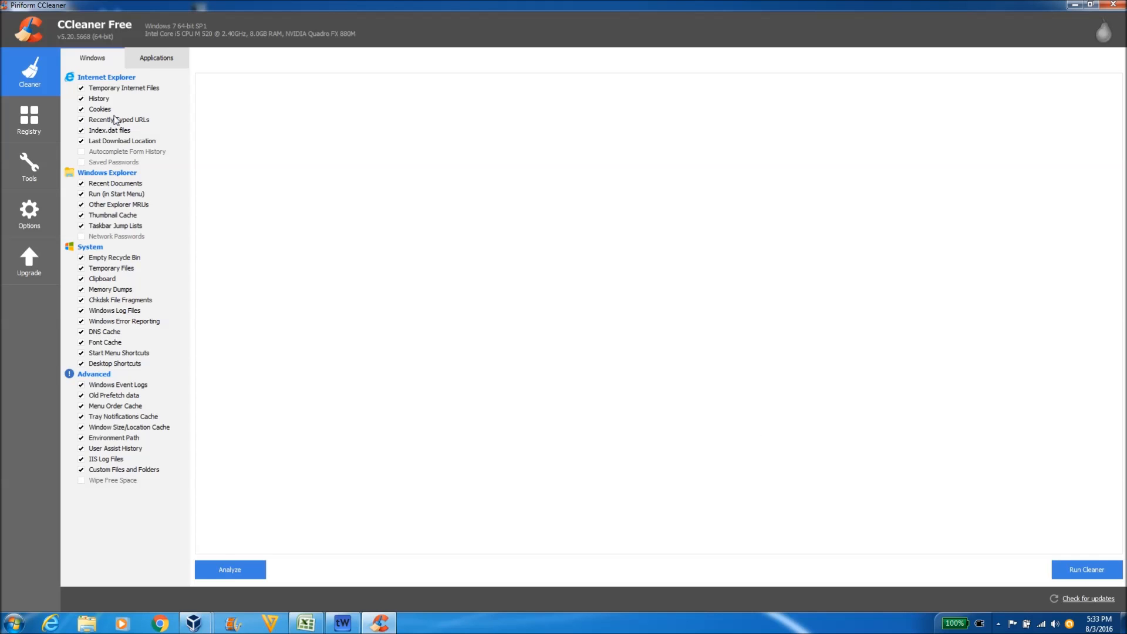
mouse_move(92, 214)
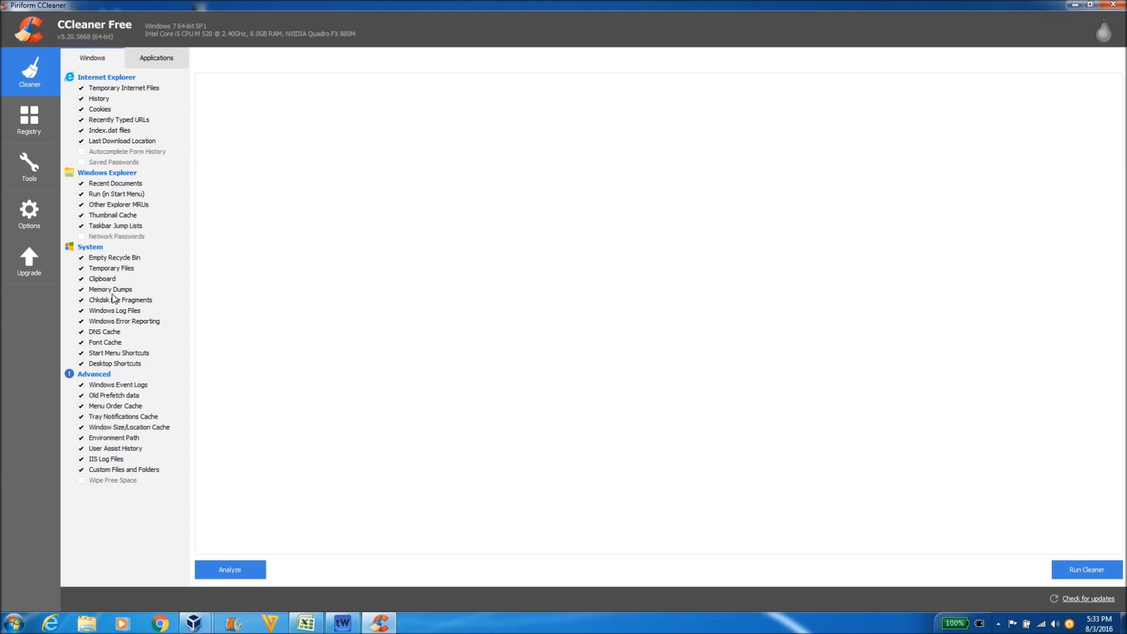
mouse_move(479, 268)
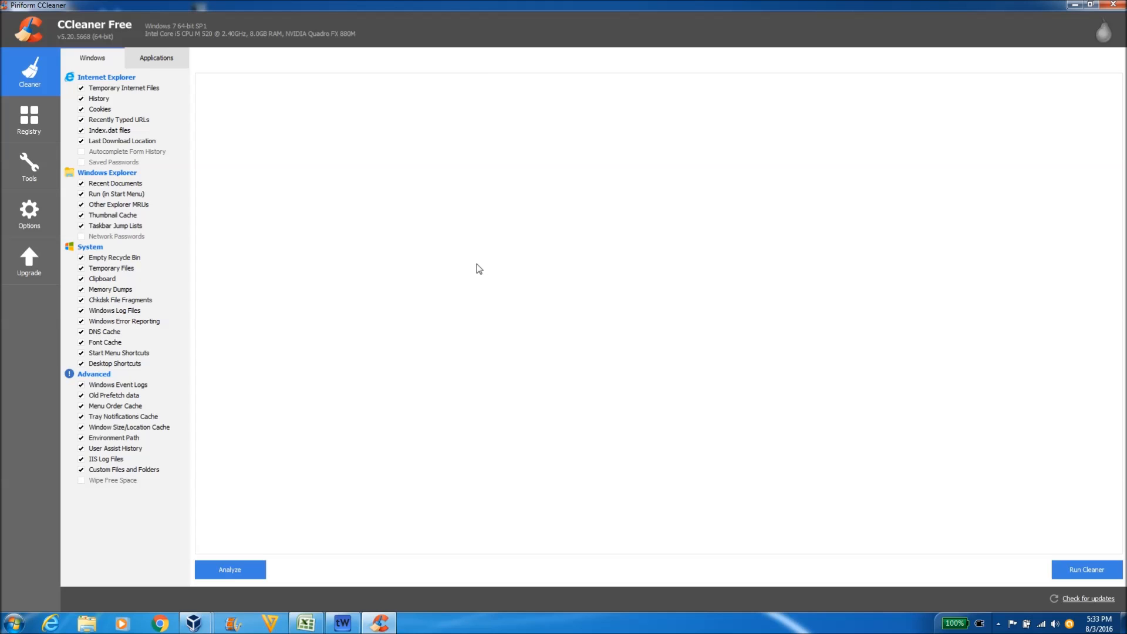
mouse_move(594, 270)
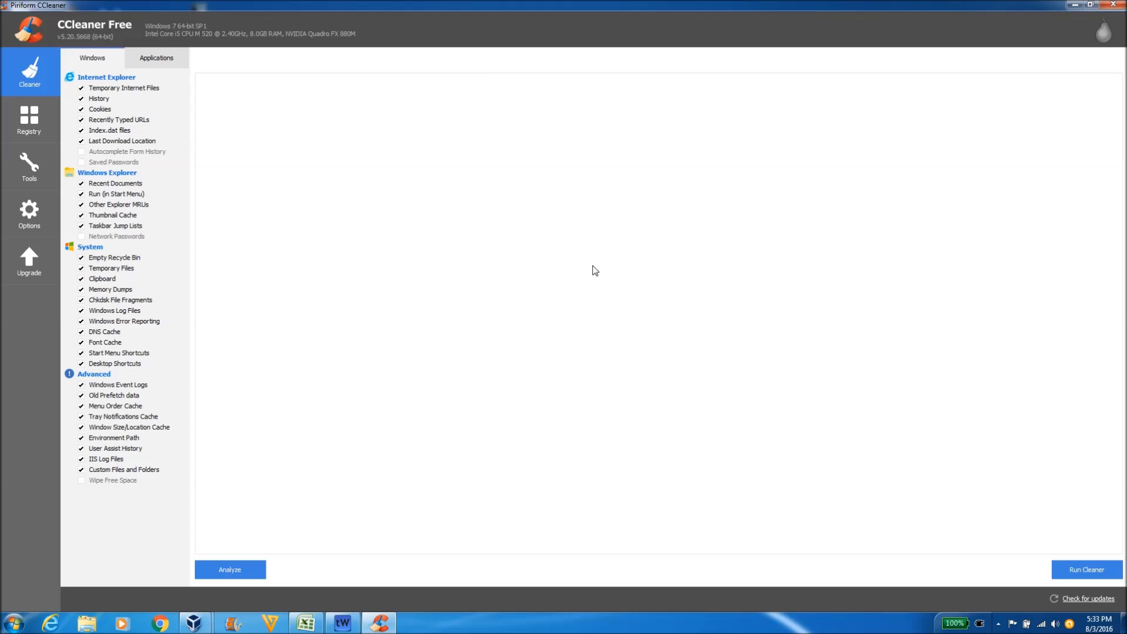
mouse_move(594, 274)
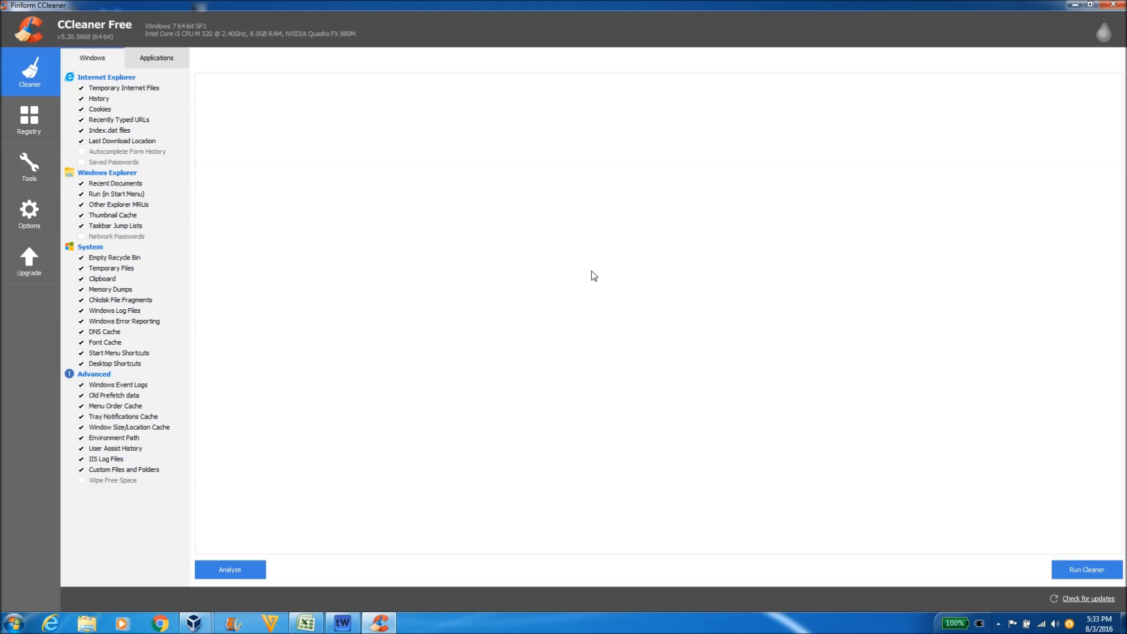
mouse_move(947, 446)
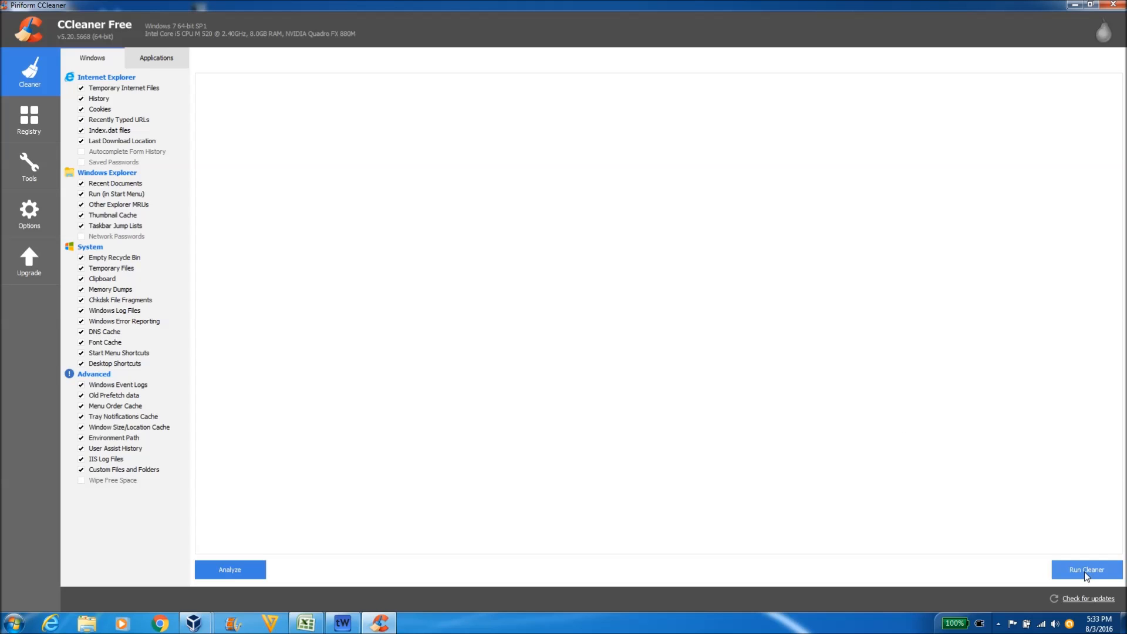
Run the cleaner on the checked items and confirm permanent deletion of the files.
click(1087, 570)
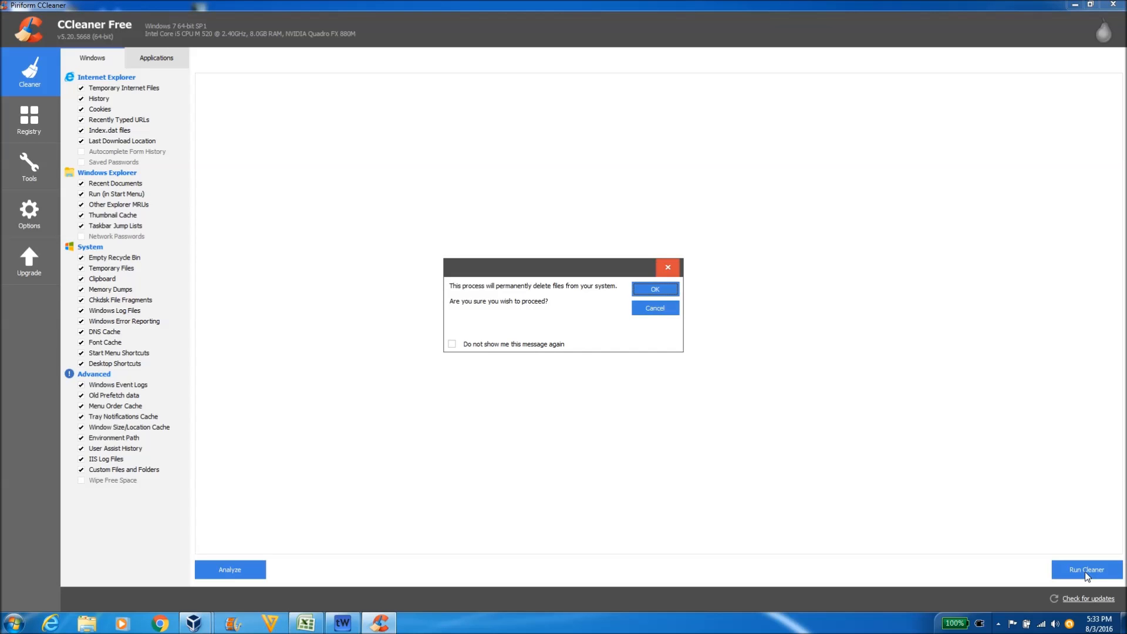
mouse_move(572, 318)
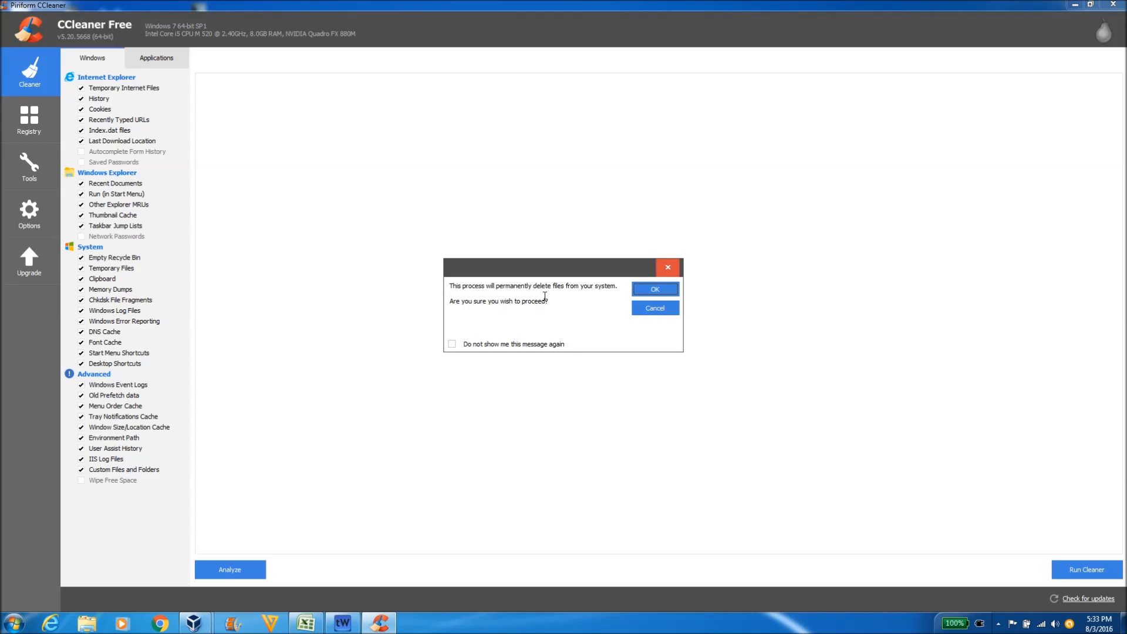
mouse_move(520, 294)
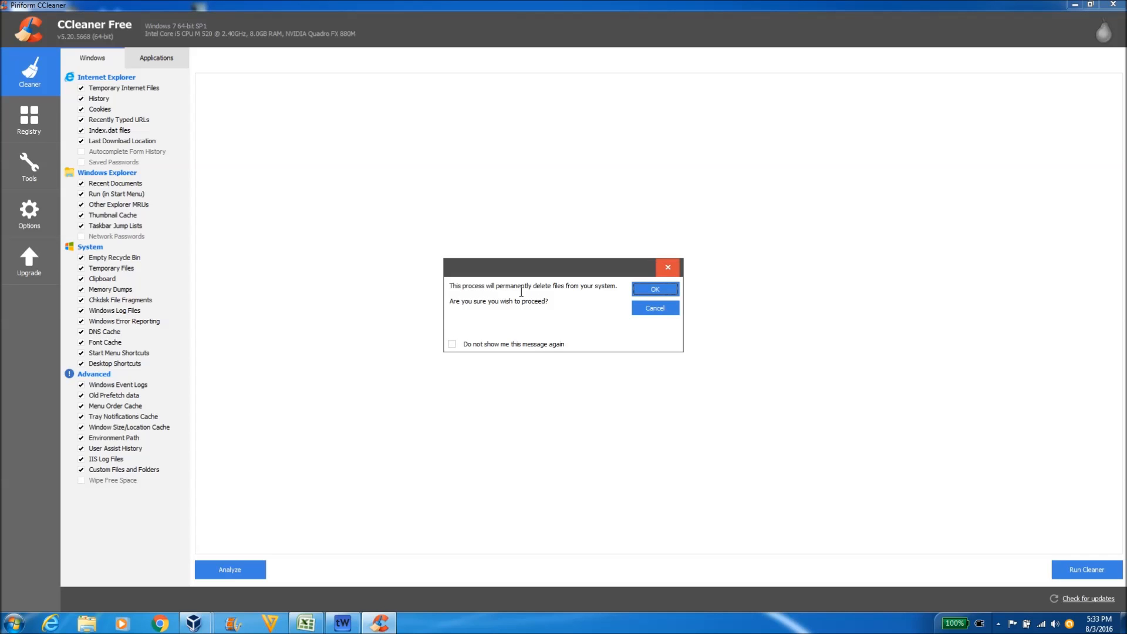
mouse_move(522, 306)
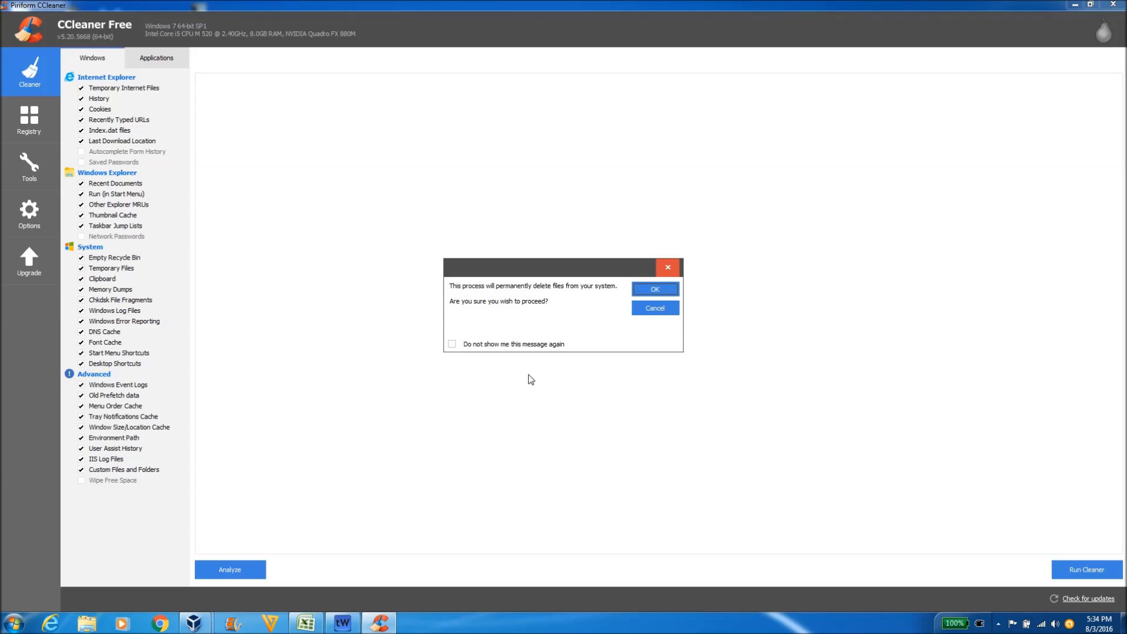
click(654, 288)
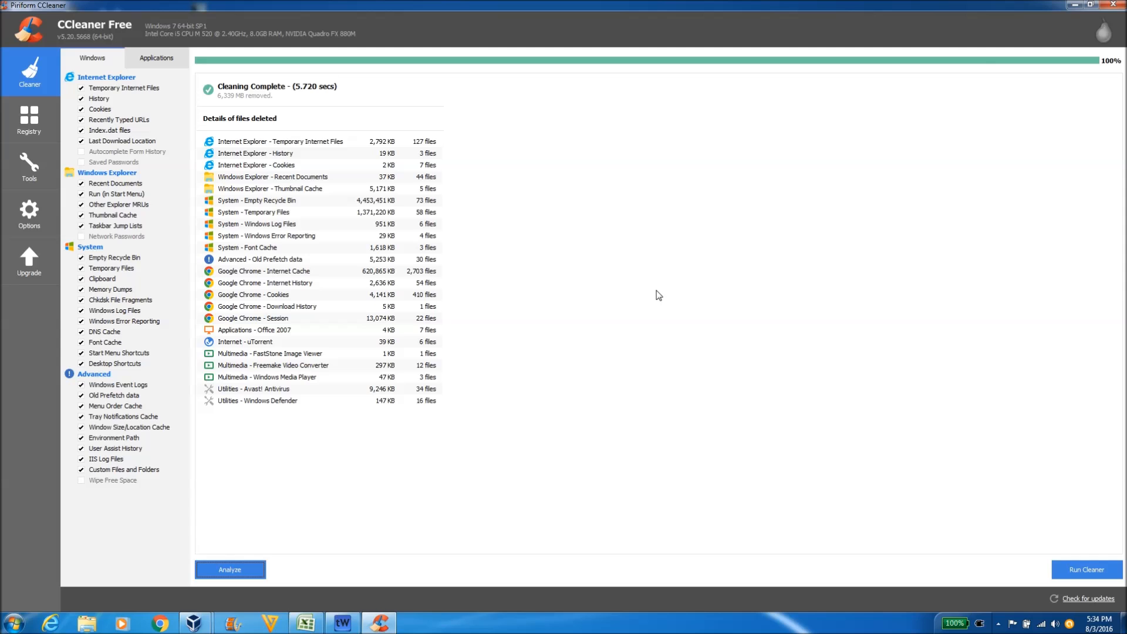
mouse_move(329, 149)
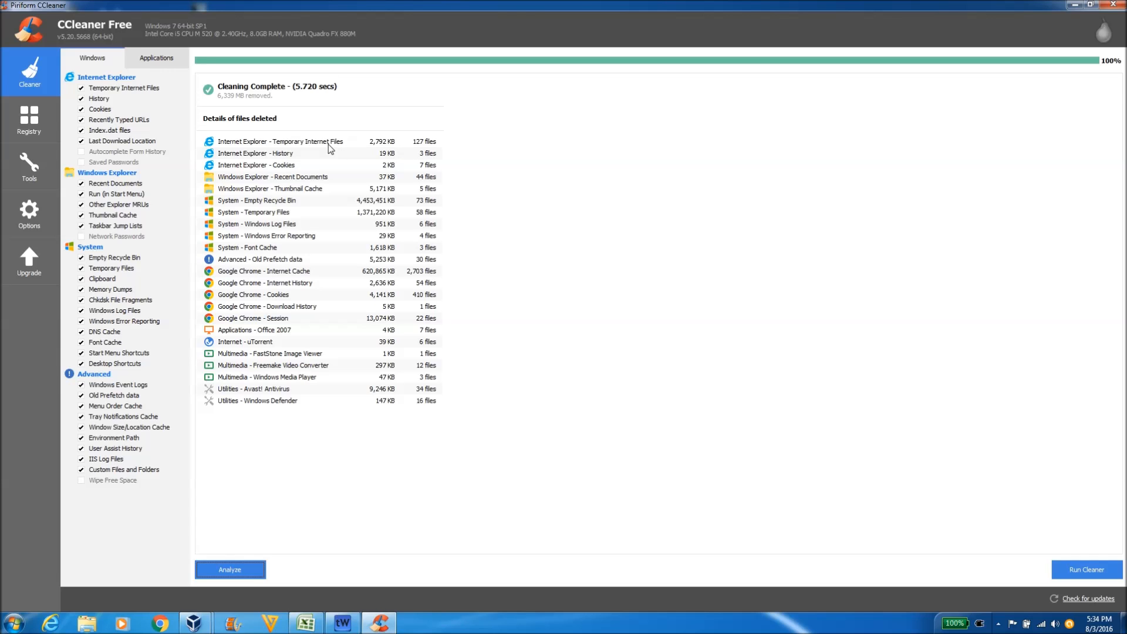
mouse_move(283, 188)
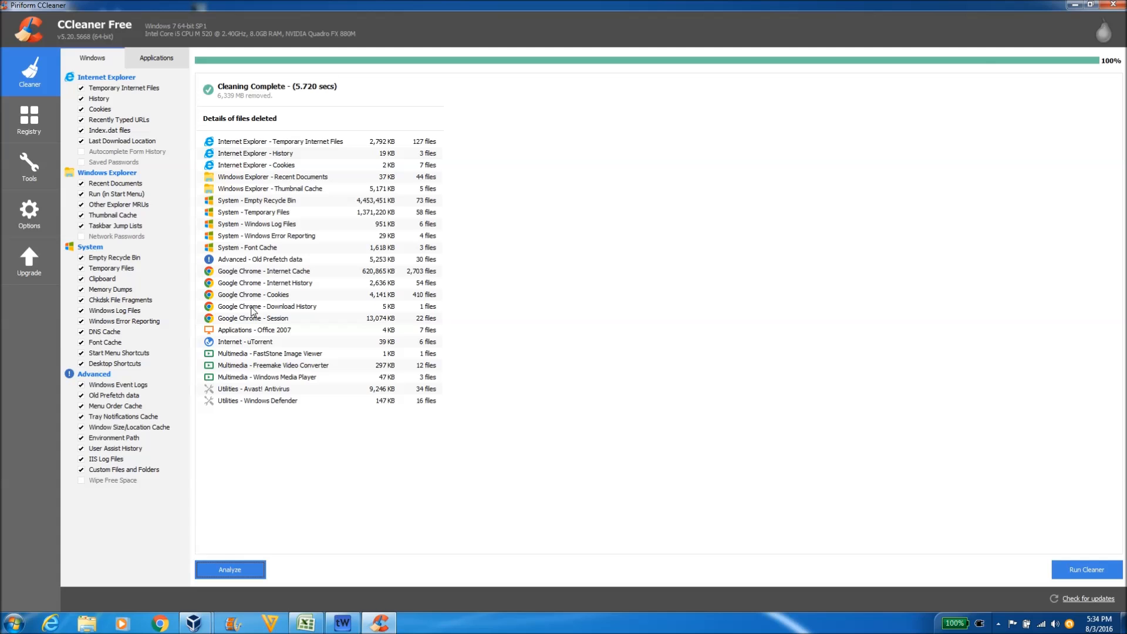
mouse_move(260, 216)
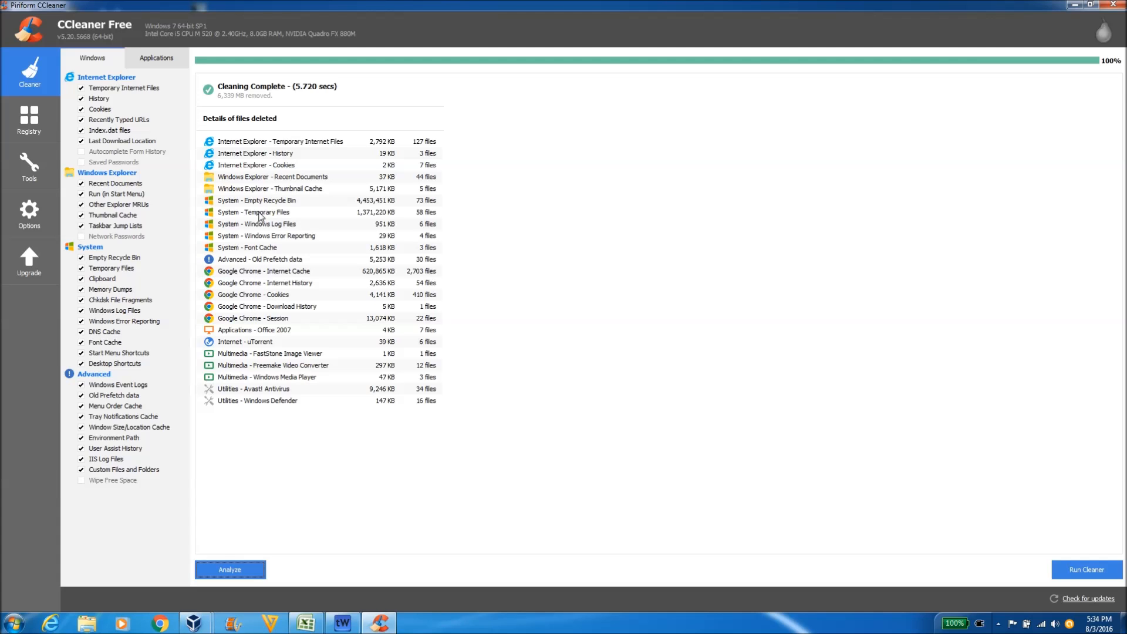
mouse_move(286, 155)
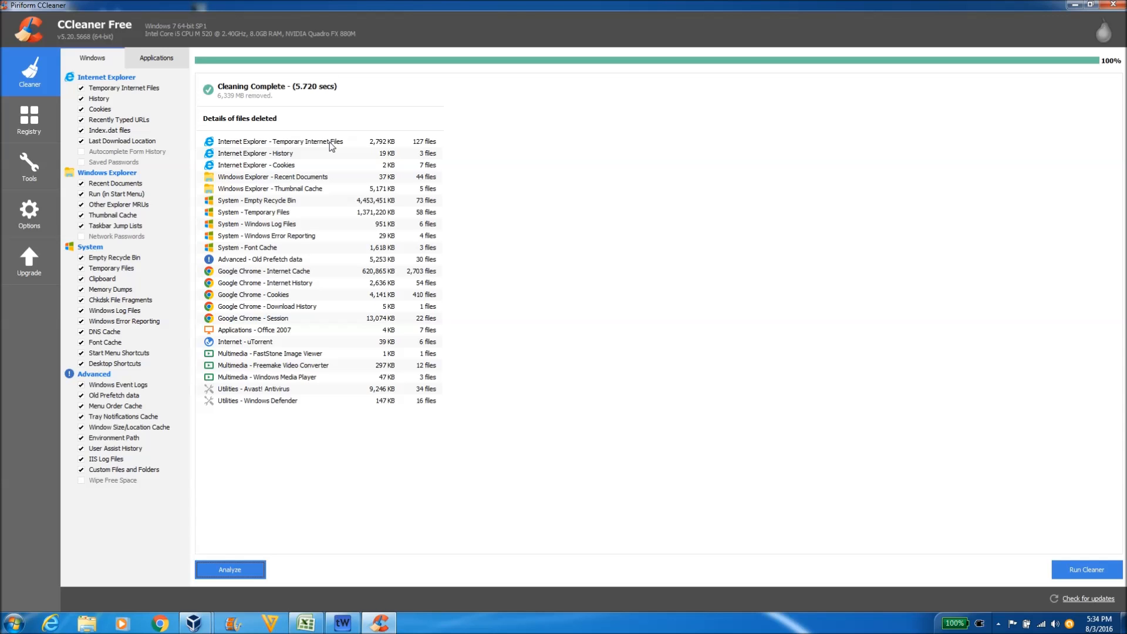
mouse_move(400, 158)
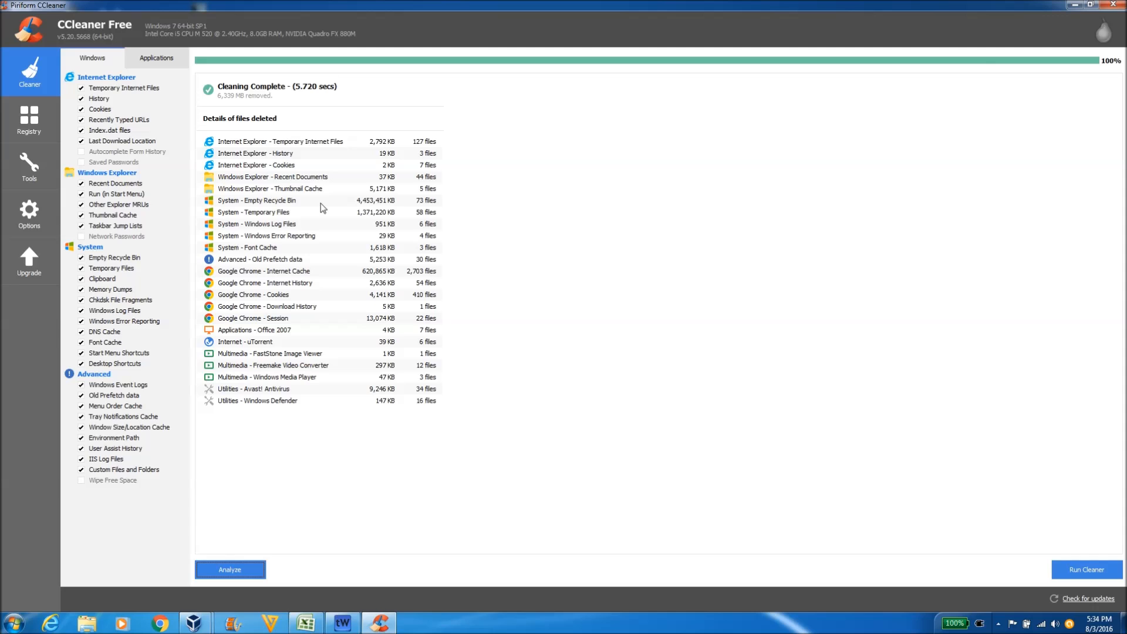
mouse_move(358, 203)
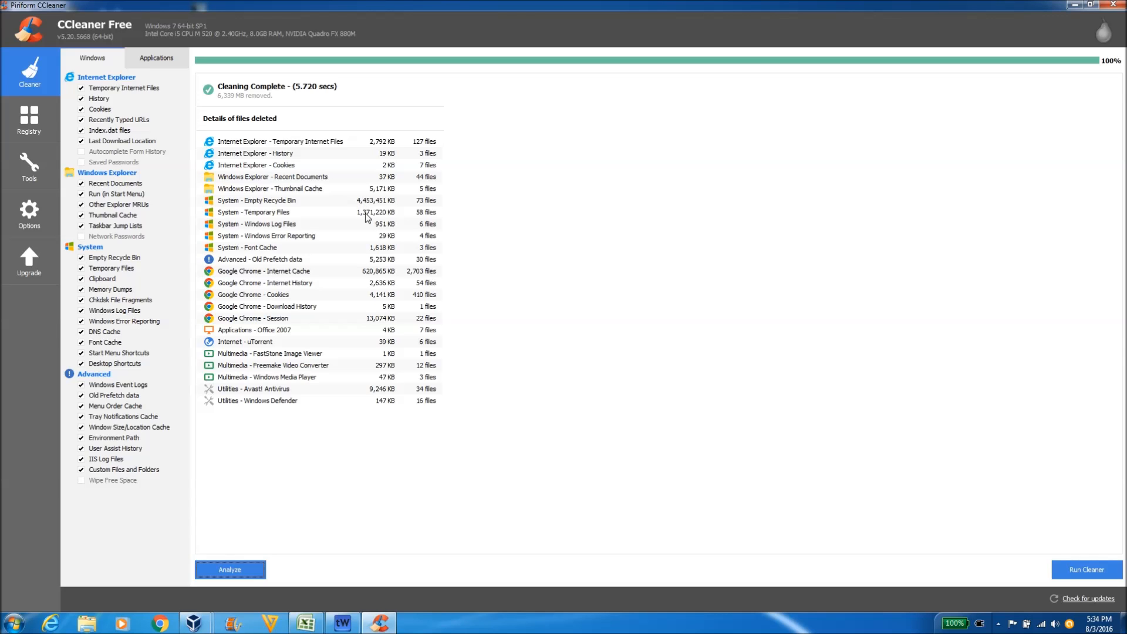
mouse_move(388, 242)
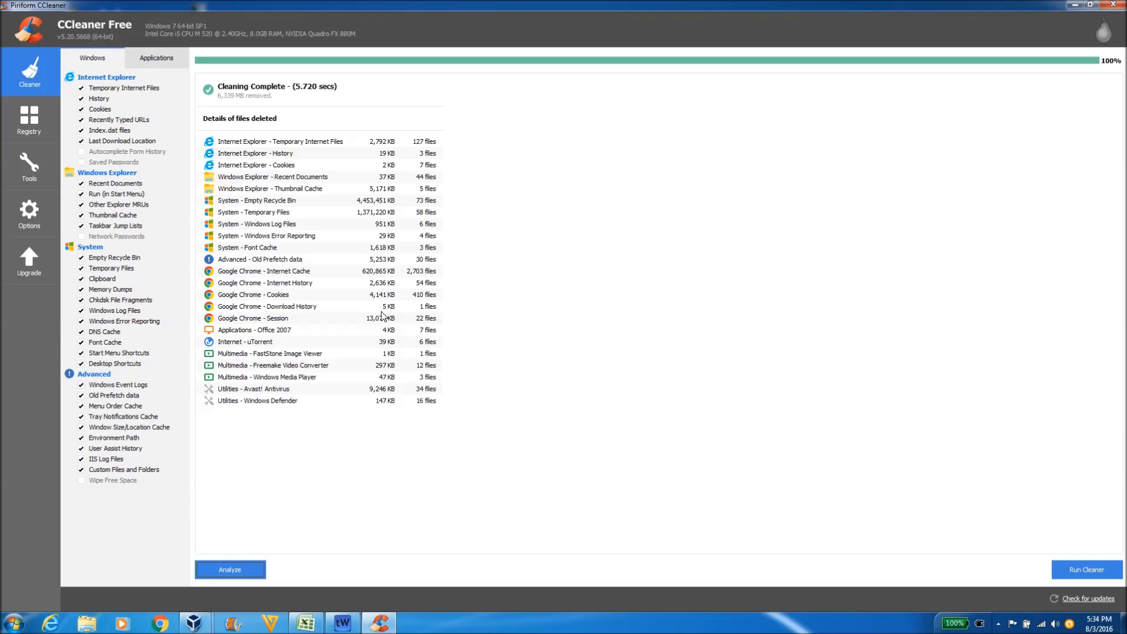
mouse_move(243, 399)
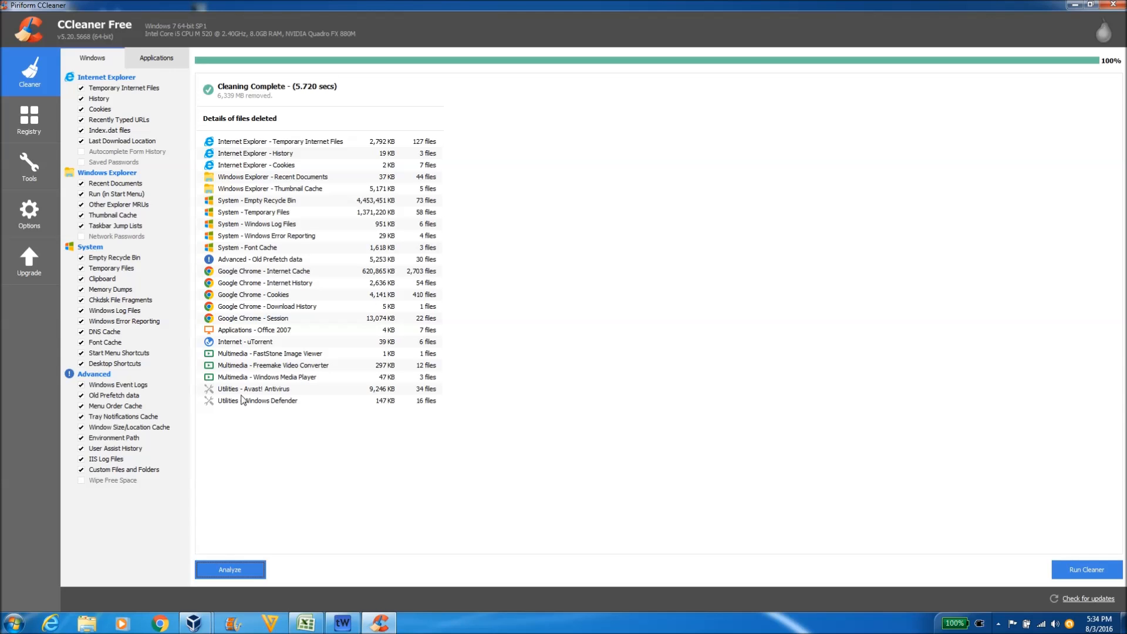
mouse_move(394, 388)
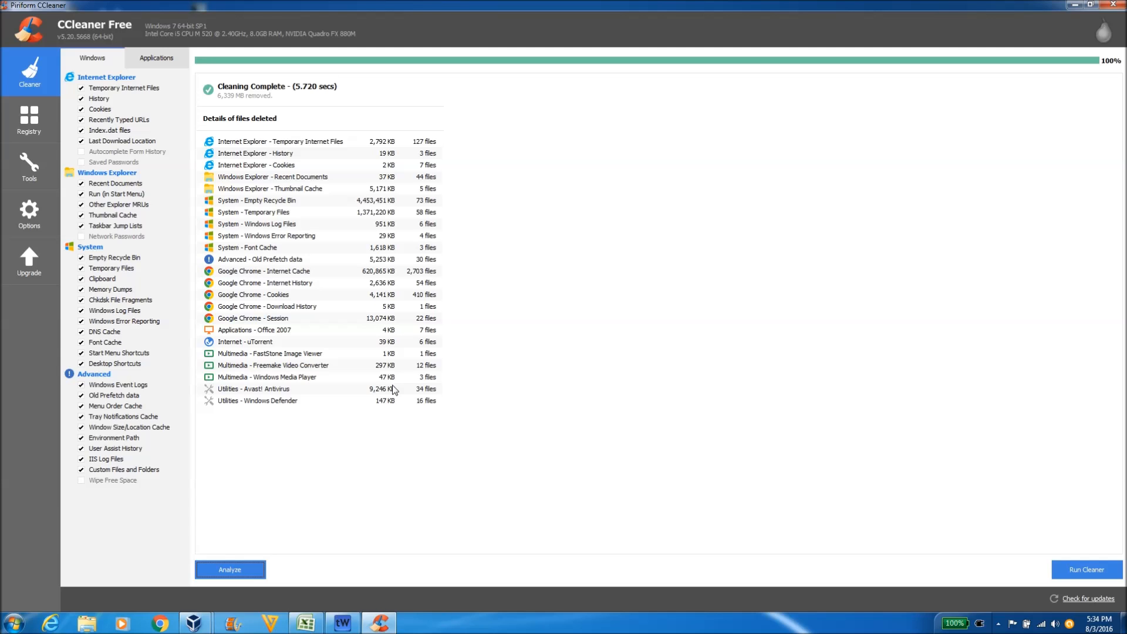
mouse_move(733, 393)
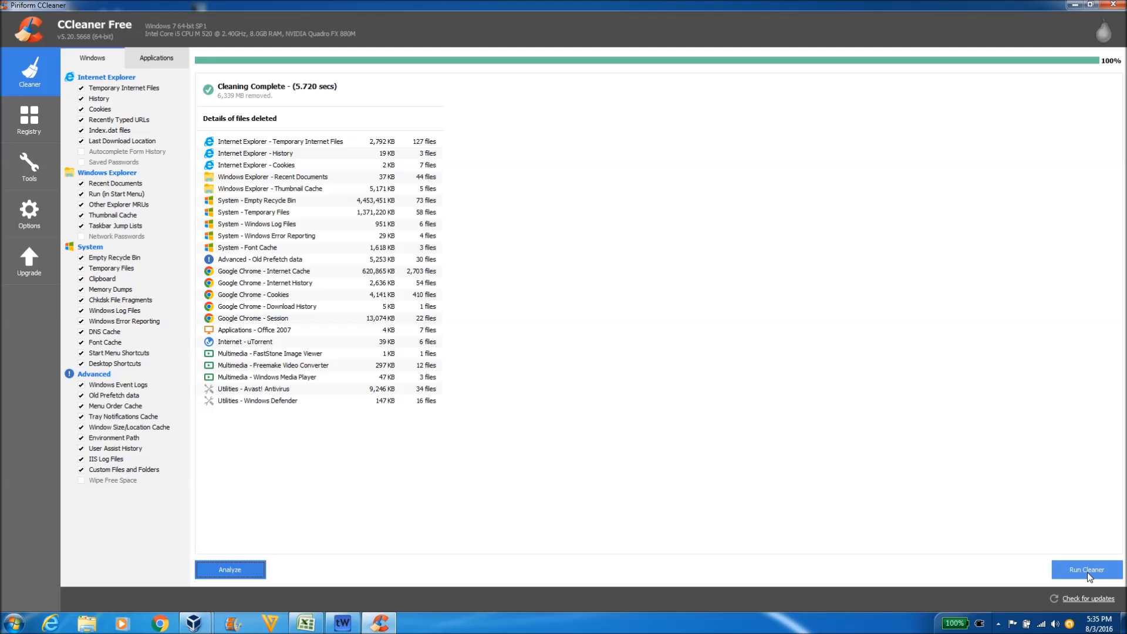
mouse_move(1085, 575)
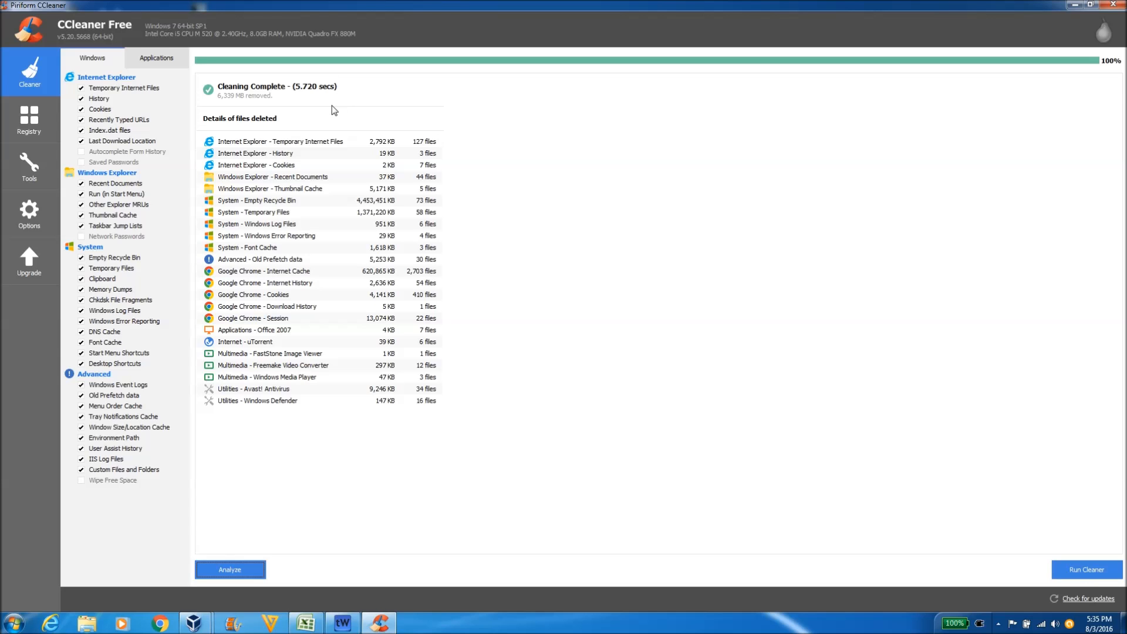
mouse_move(289, 257)
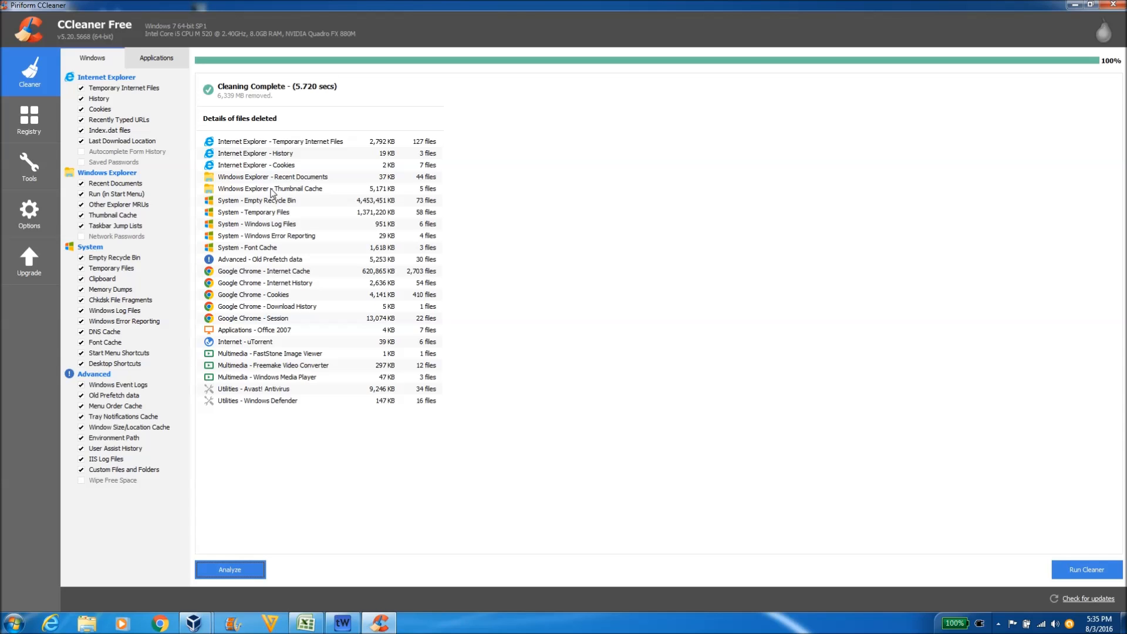
mouse_move(635, 272)
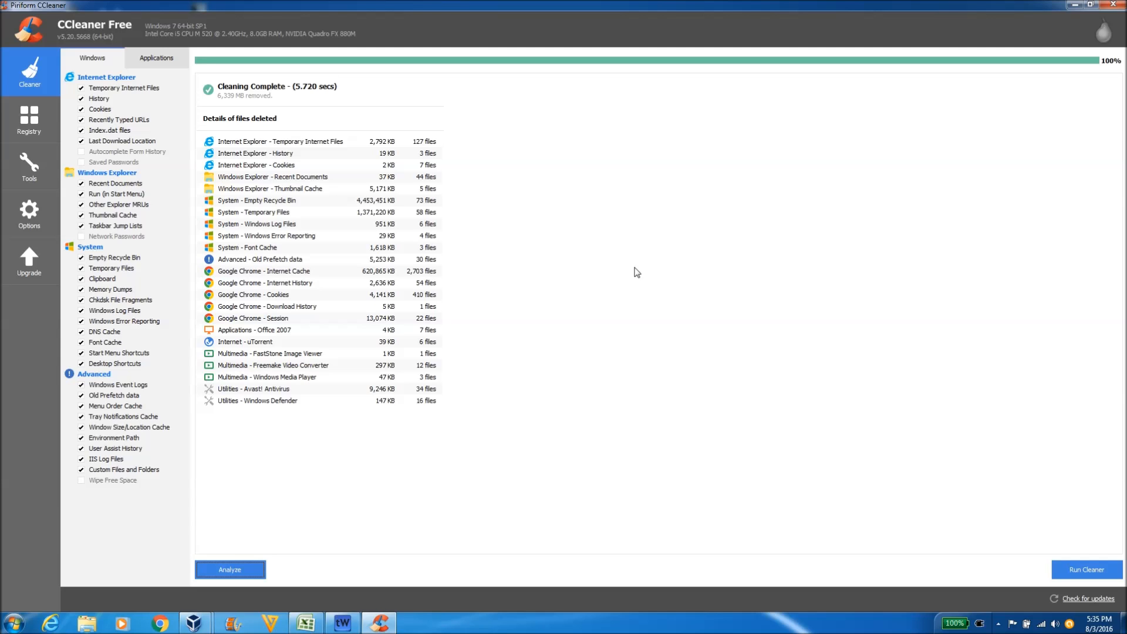
mouse_move(573, 297)
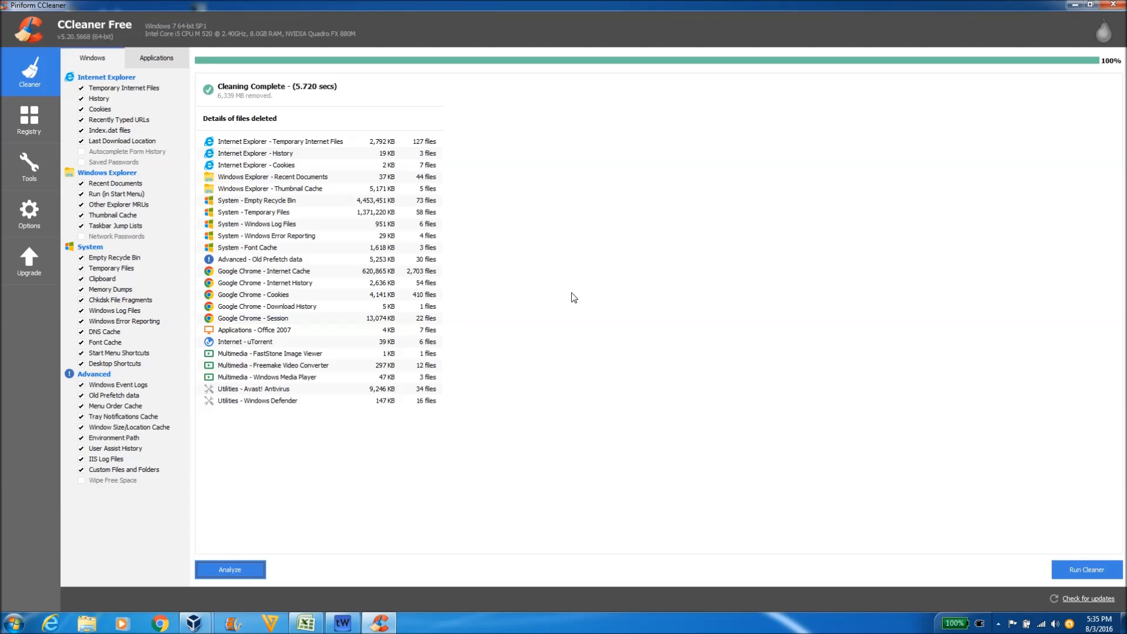
mouse_move(451, 392)
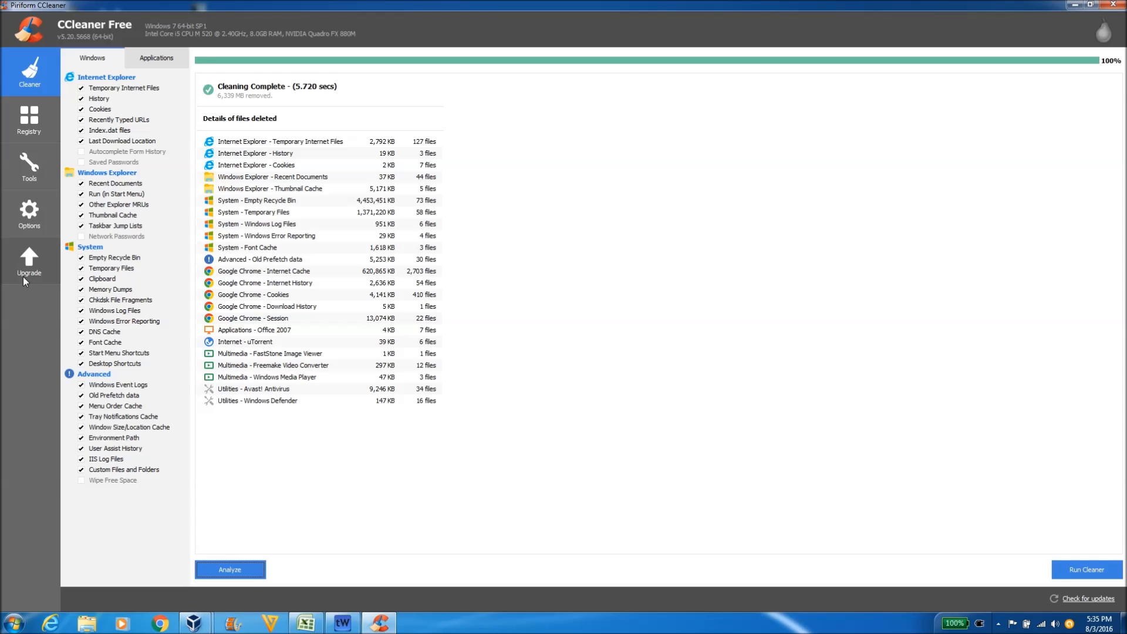
mouse_move(28, 156)
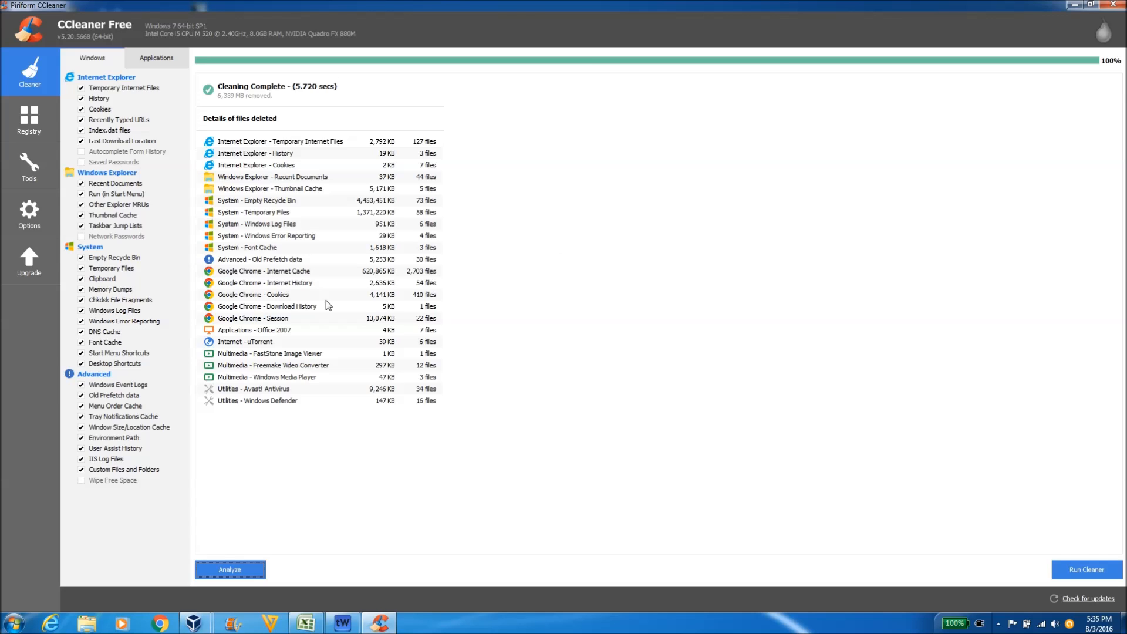
mouse_move(174, 101)
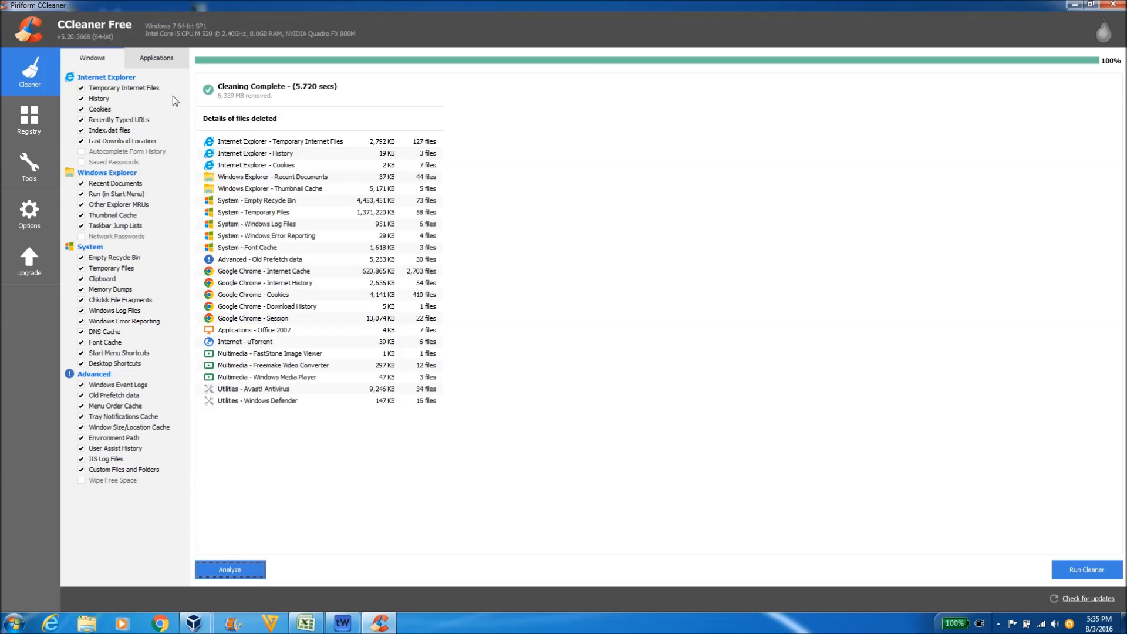
mouse_move(179, 147)
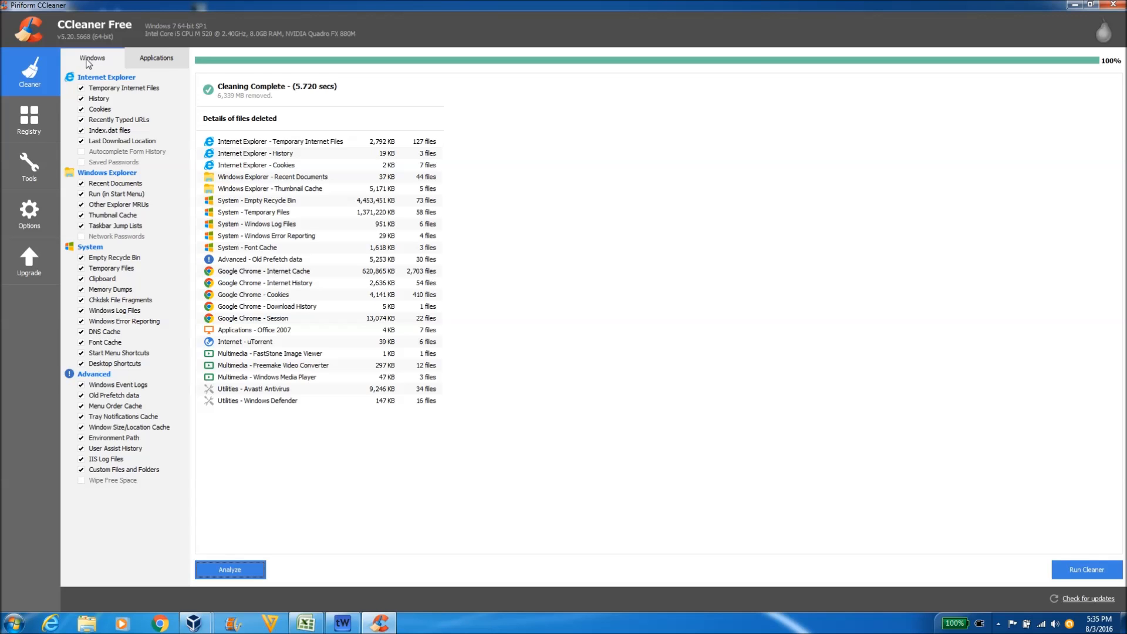
Show the Applications checklist (Chrome, Office 2007, uTorrent) in the Cleaner section.
click(156, 58)
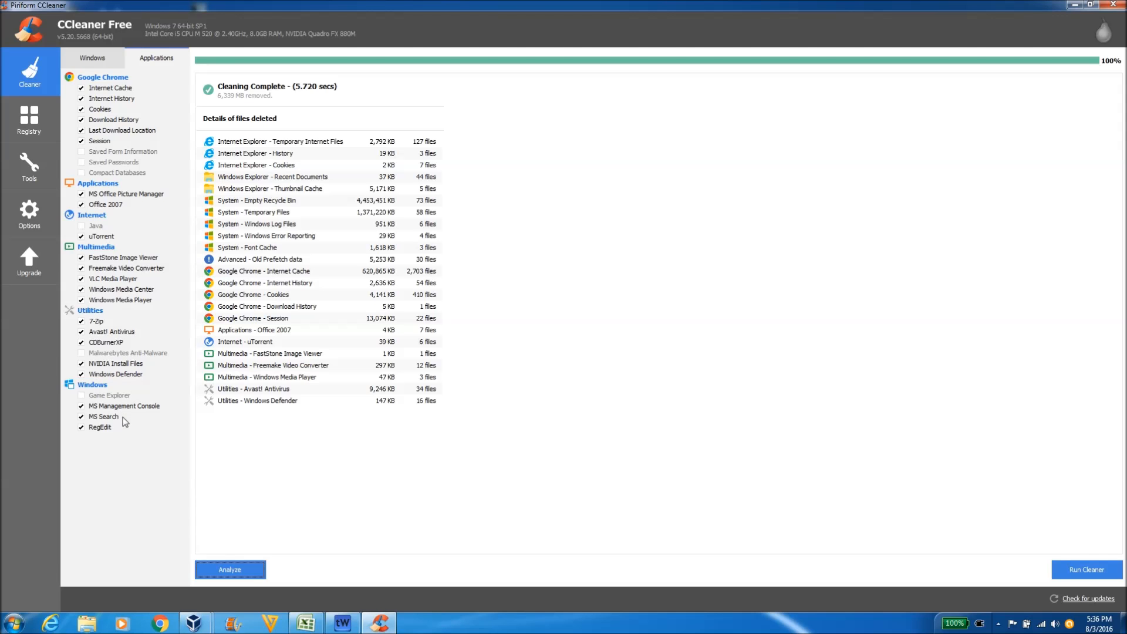
mouse_move(133, 447)
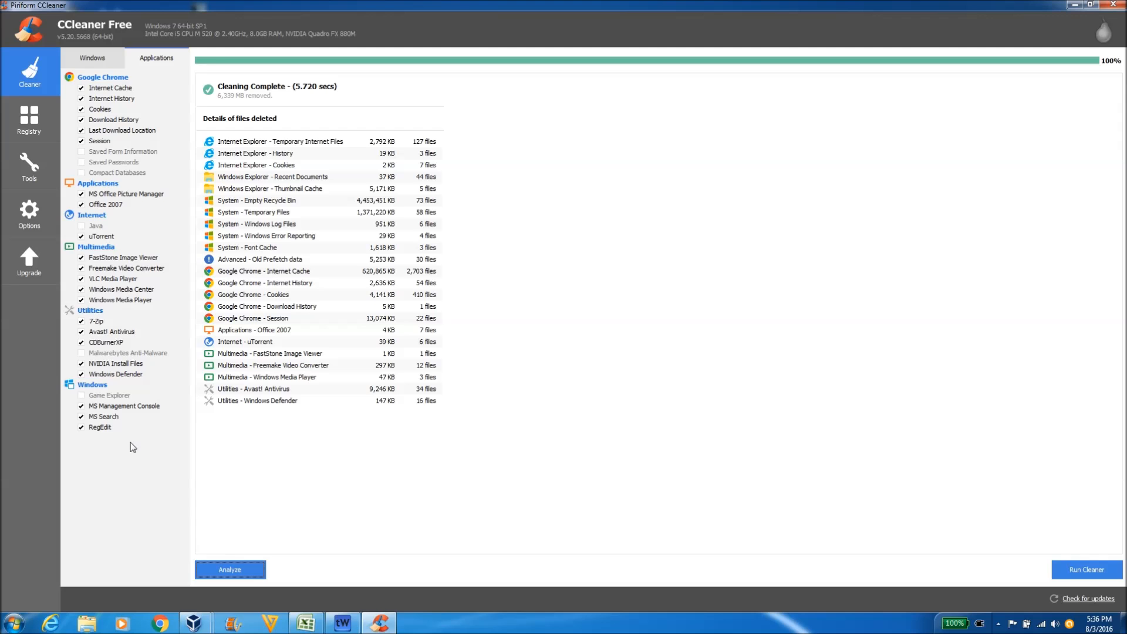
mouse_move(151, 157)
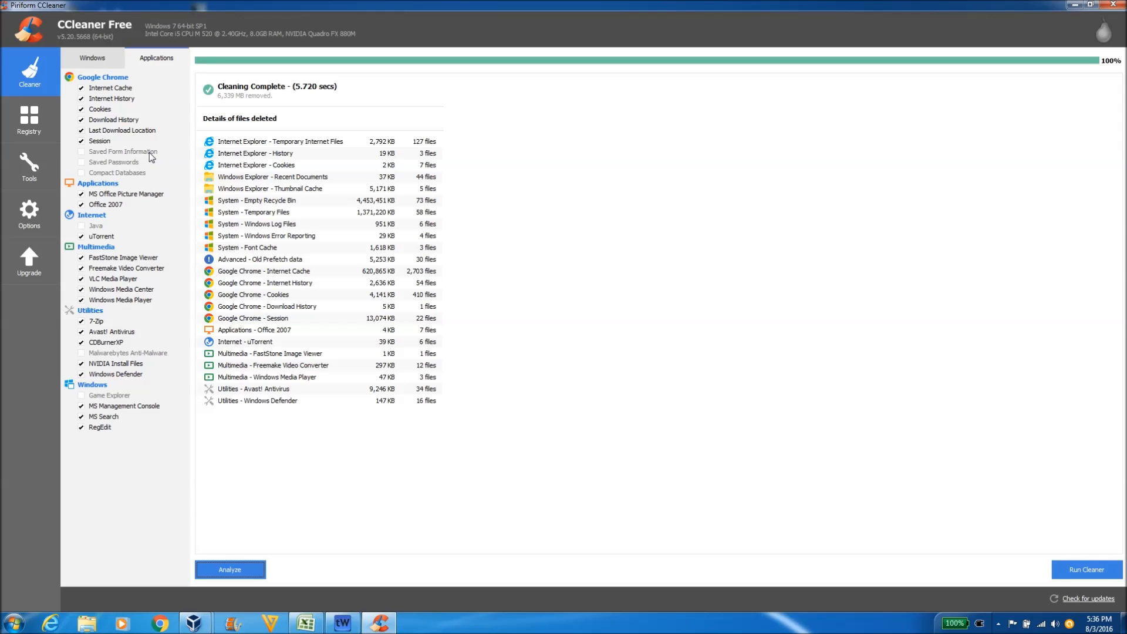
mouse_move(124, 76)
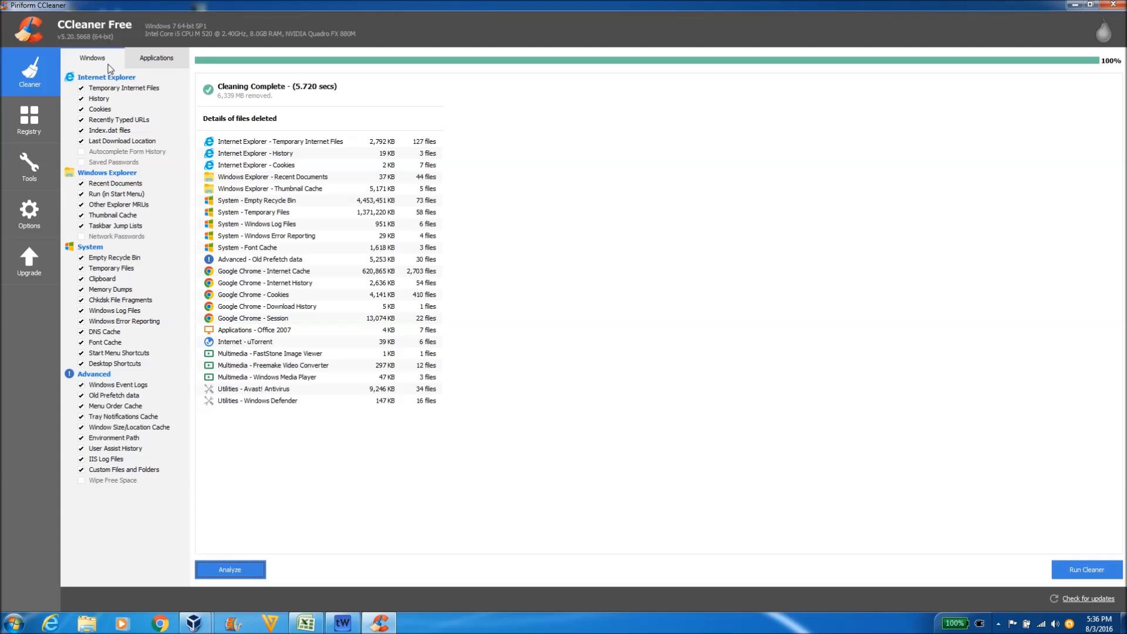
mouse_move(100, 415)
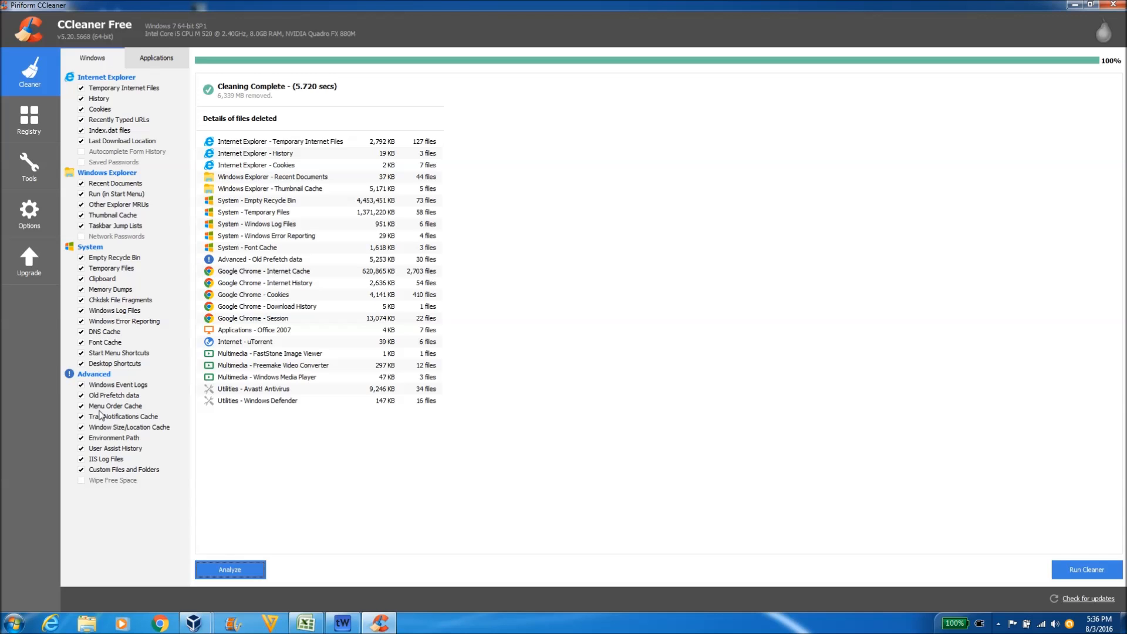
mouse_move(120, 431)
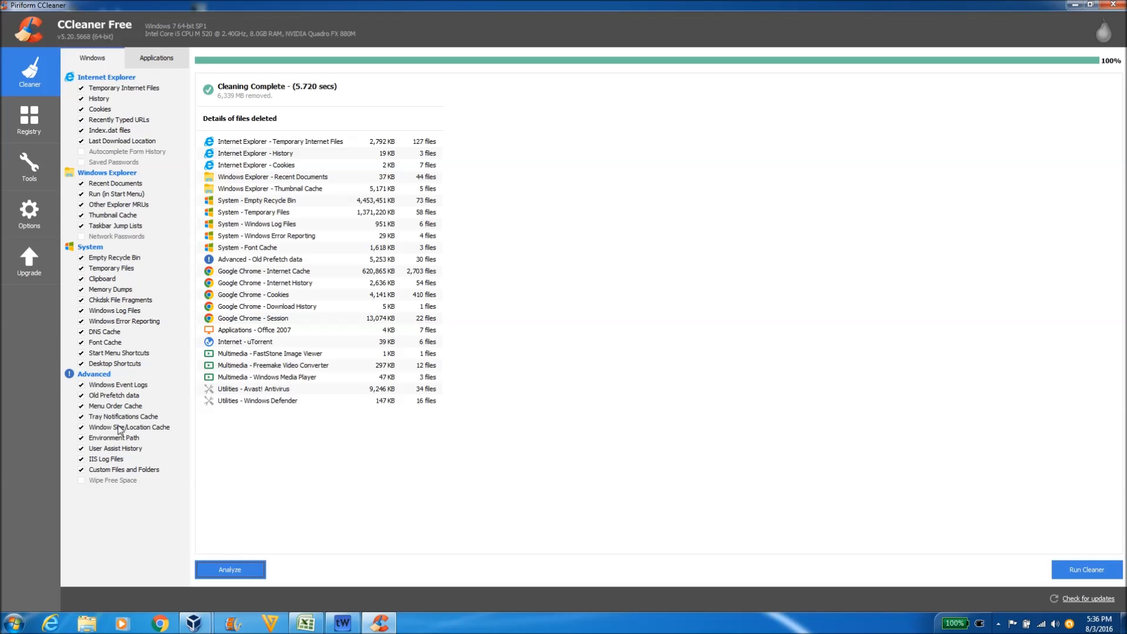
click(156, 57)
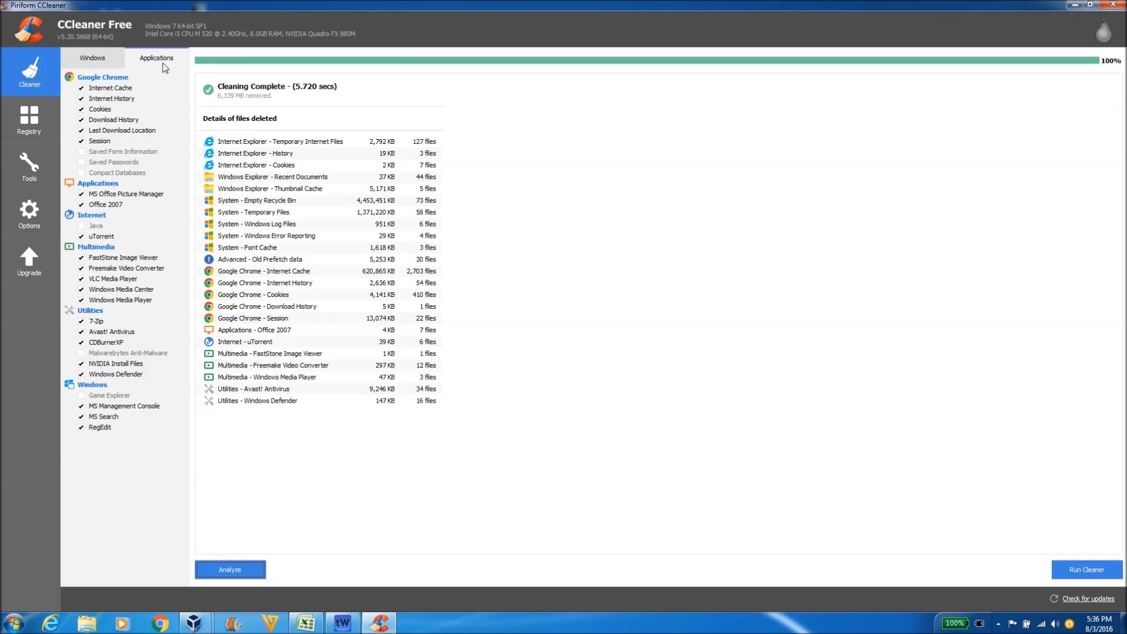
mouse_move(600, 275)
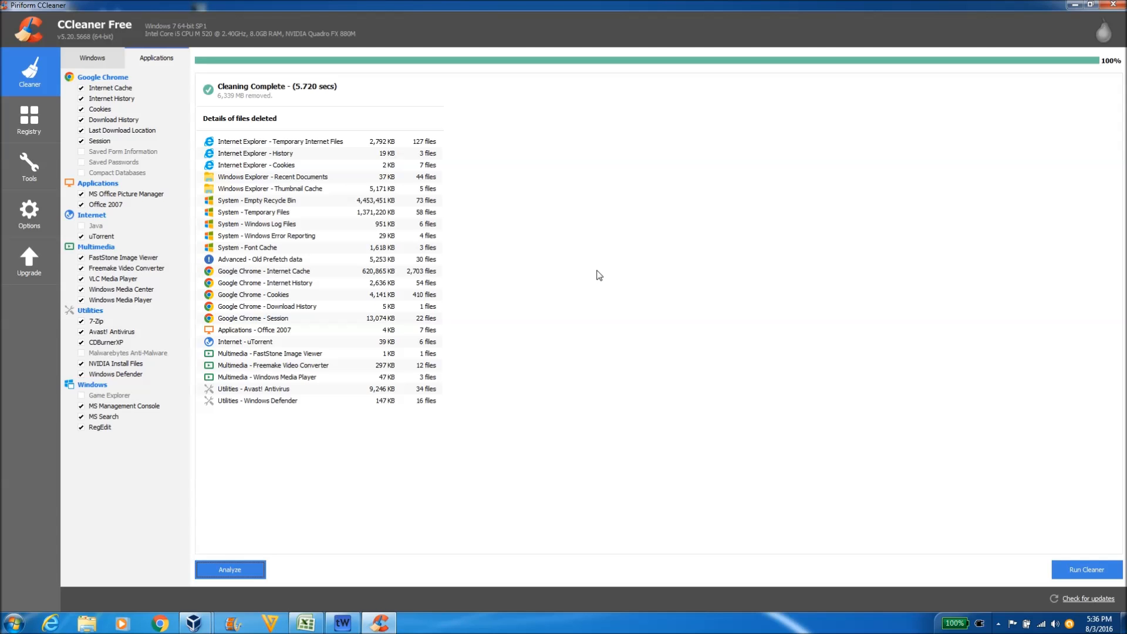
mouse_move(824, 149)
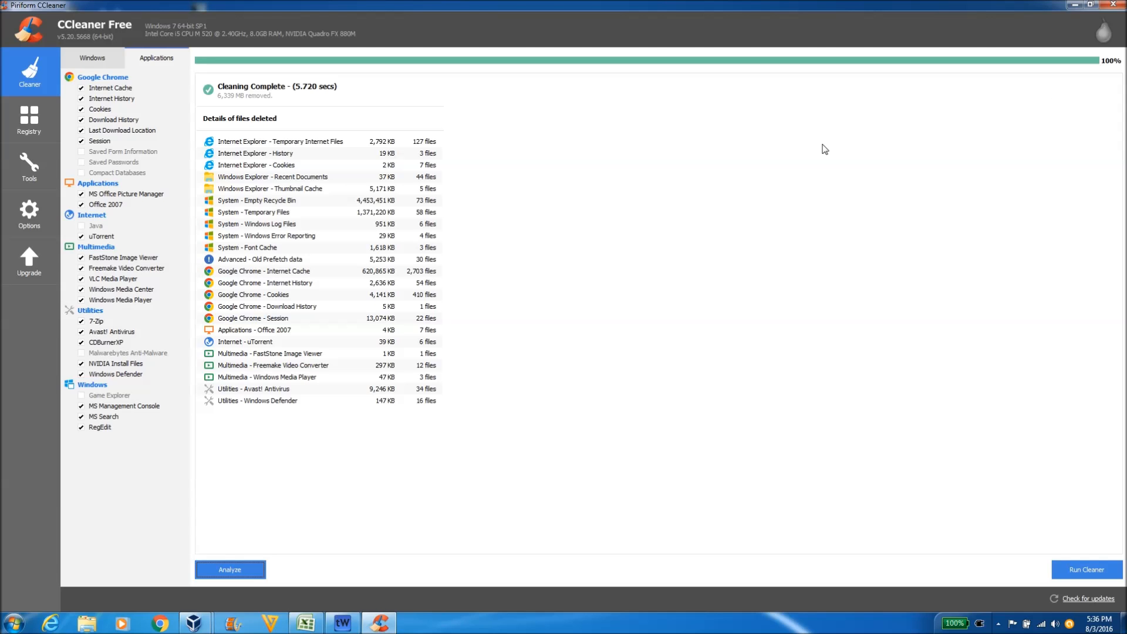
mouse_move(571, 253)
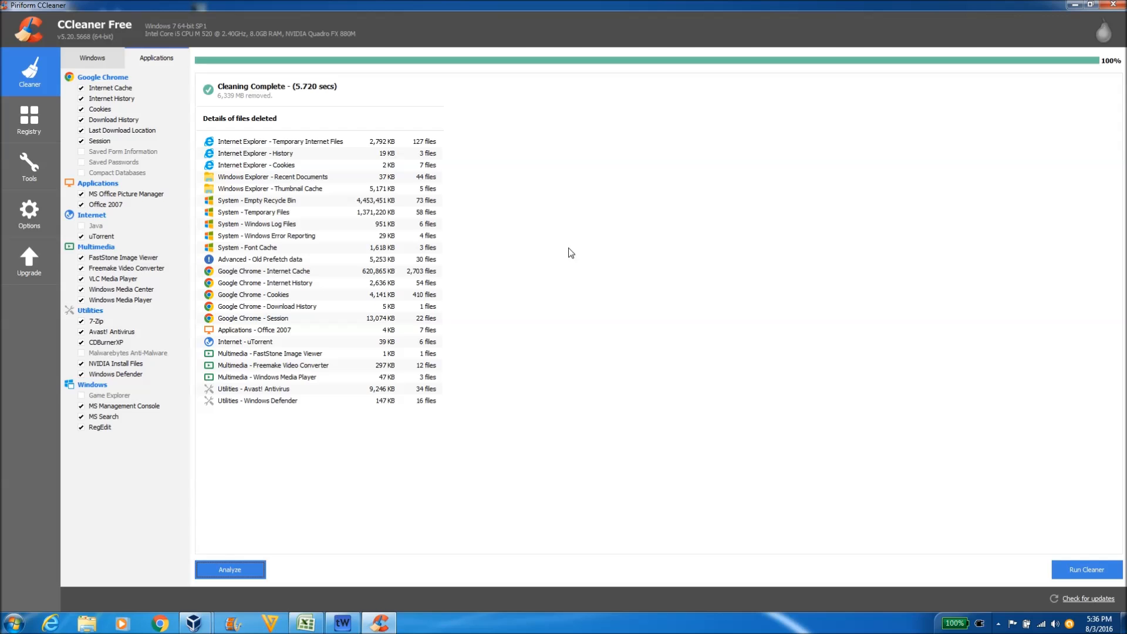
mouse_move(795, 413)
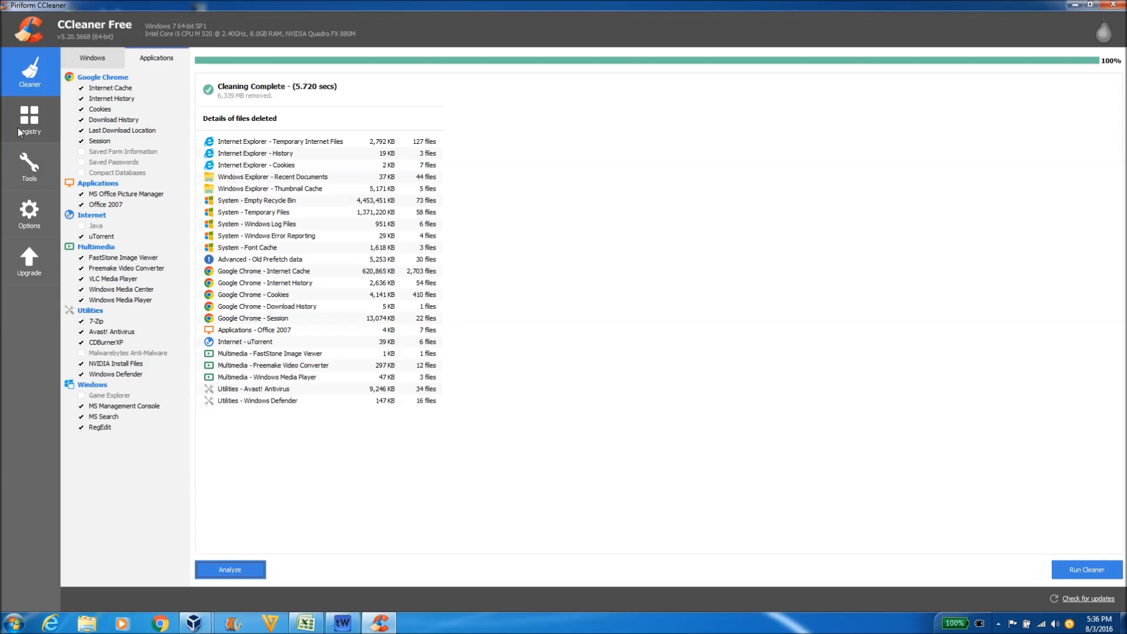
mouse_move(63, 142)
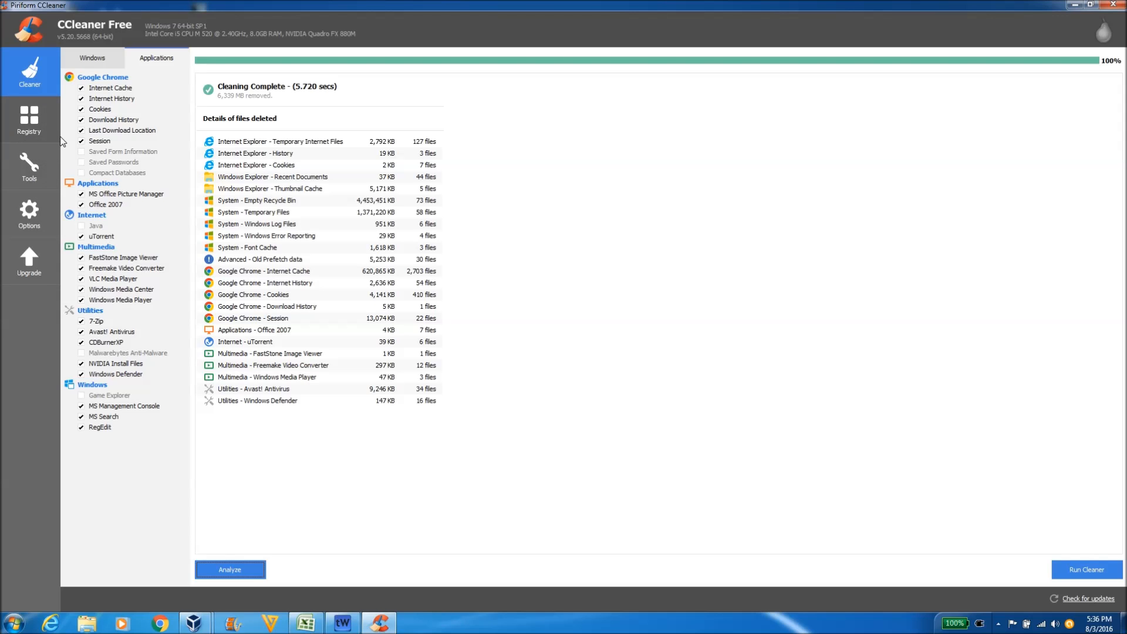
mouse_move(542, 262)
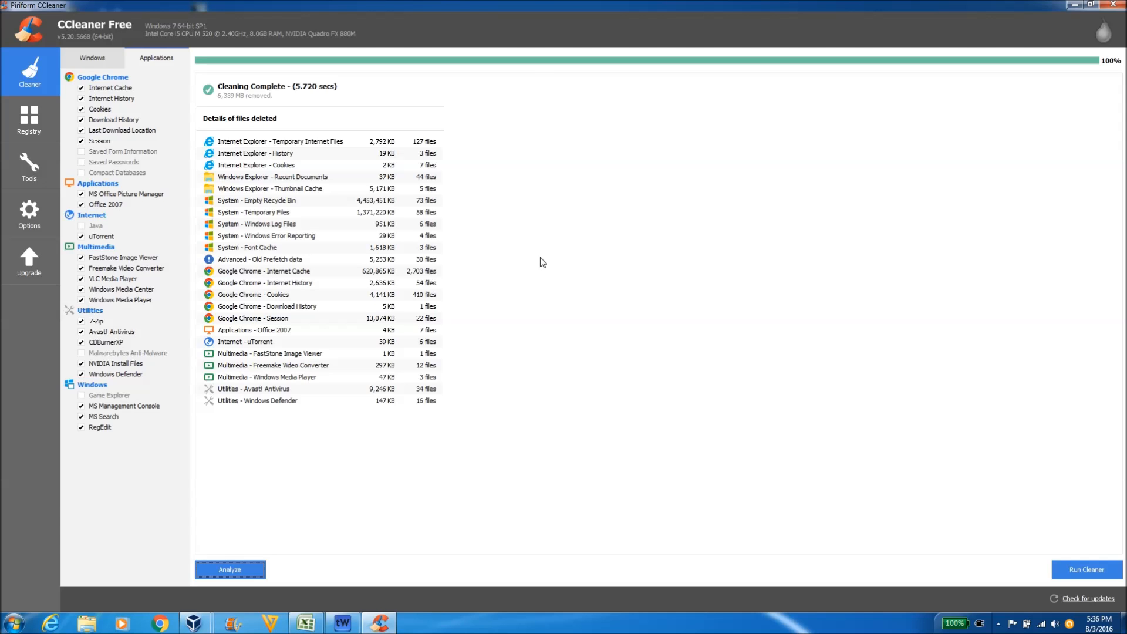
mouse_move(622, 311)
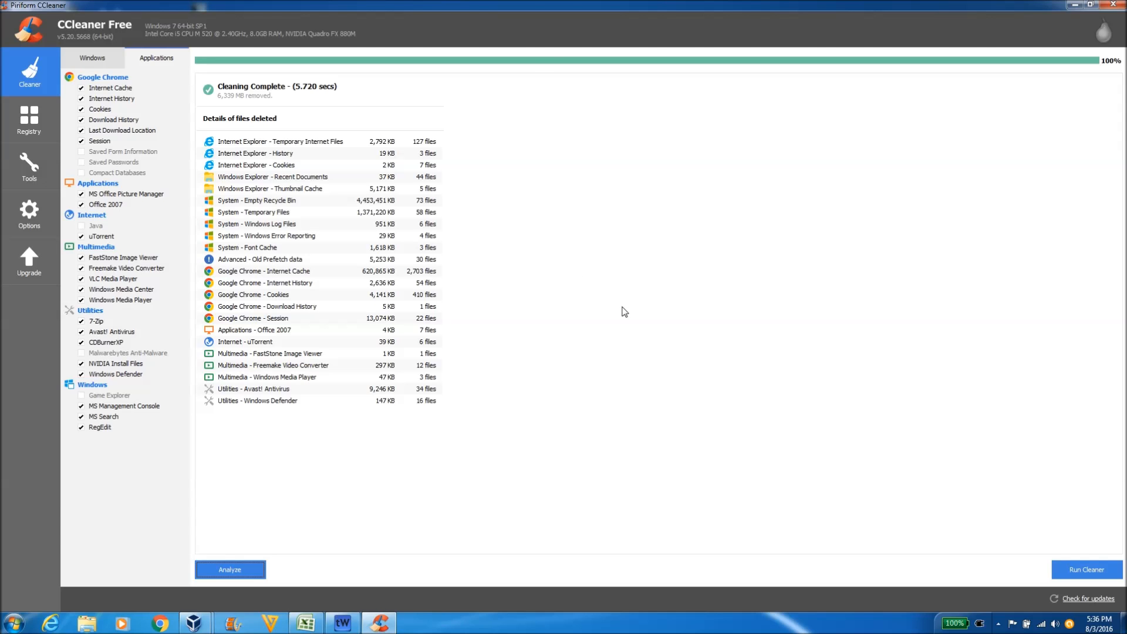
mouse_move(687, 295)
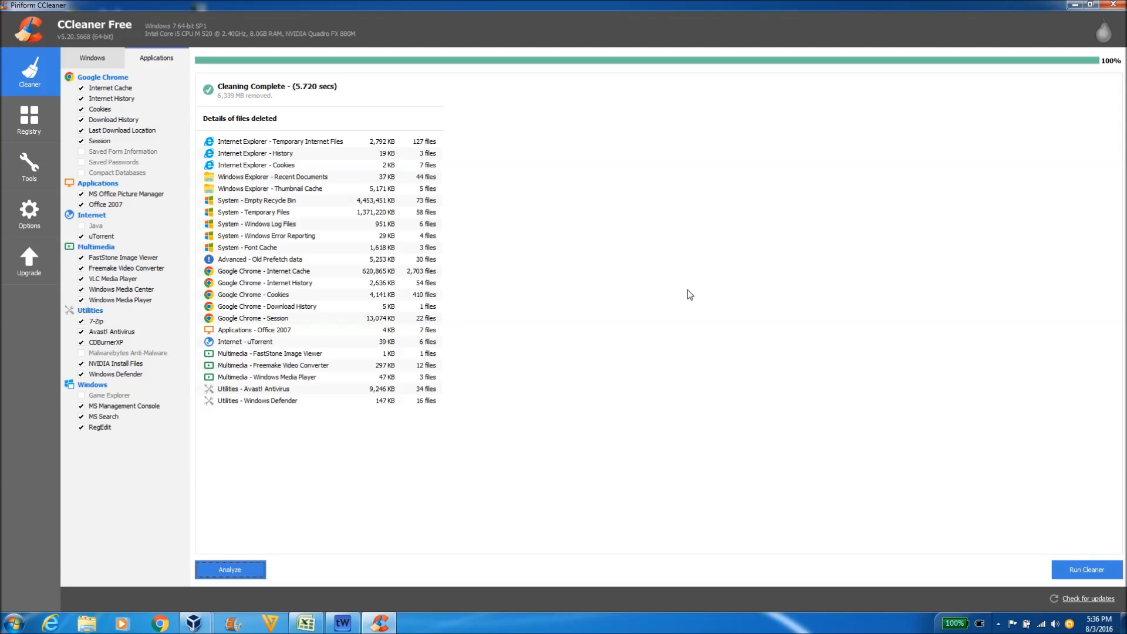
mouse_move(616, 263)
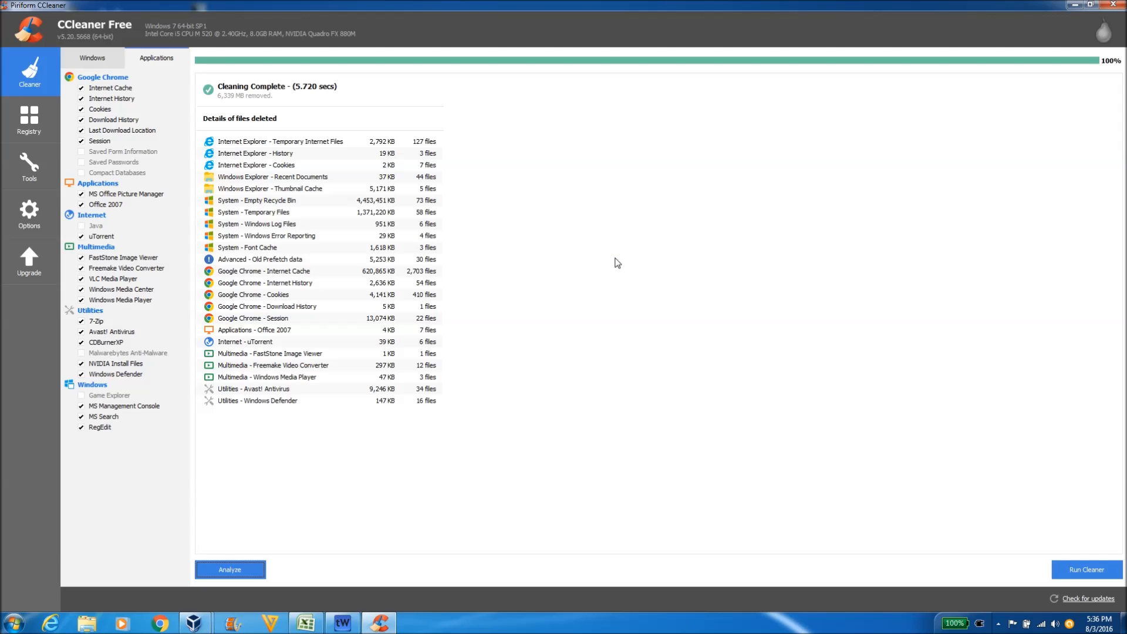